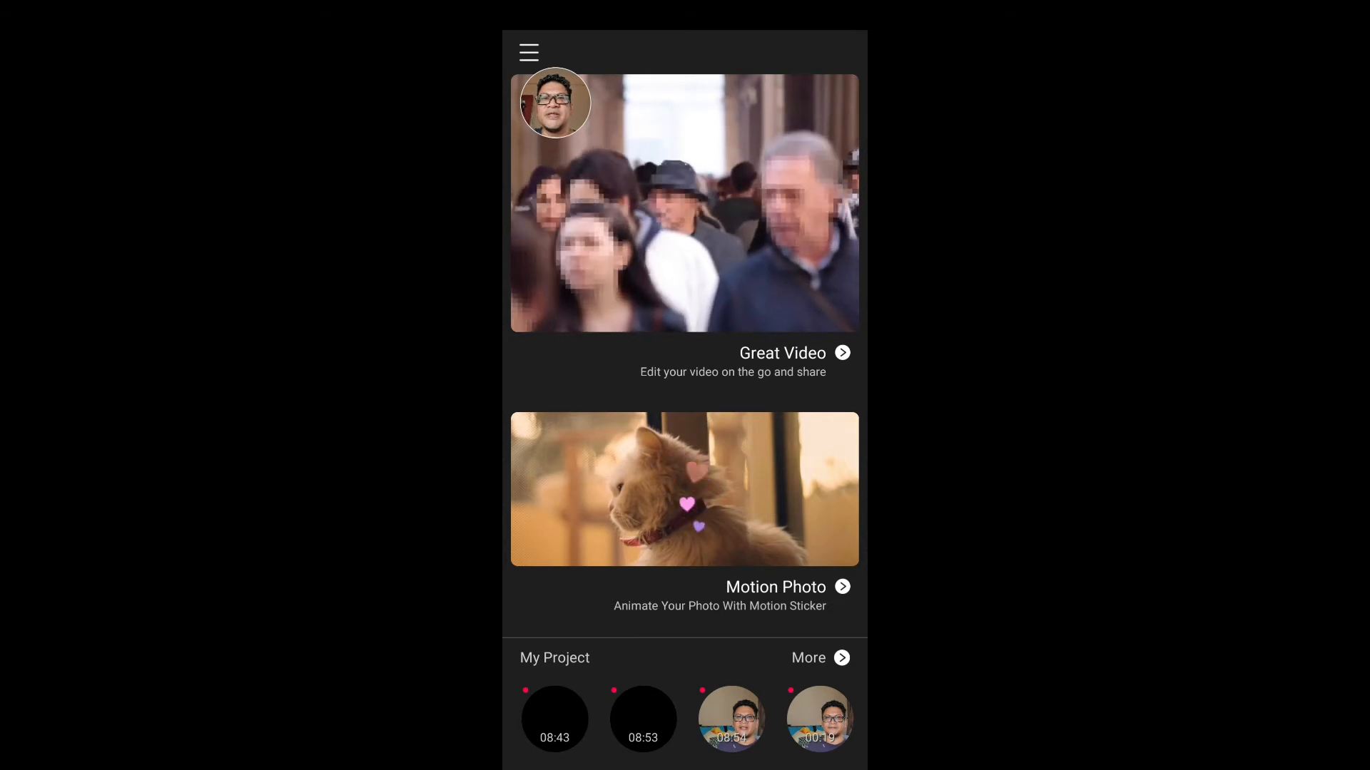
Create a new 16:9 Great Video project from the 00:27 talking-head clip.
{"action": "left_click", "coordinate": [782, 353]}
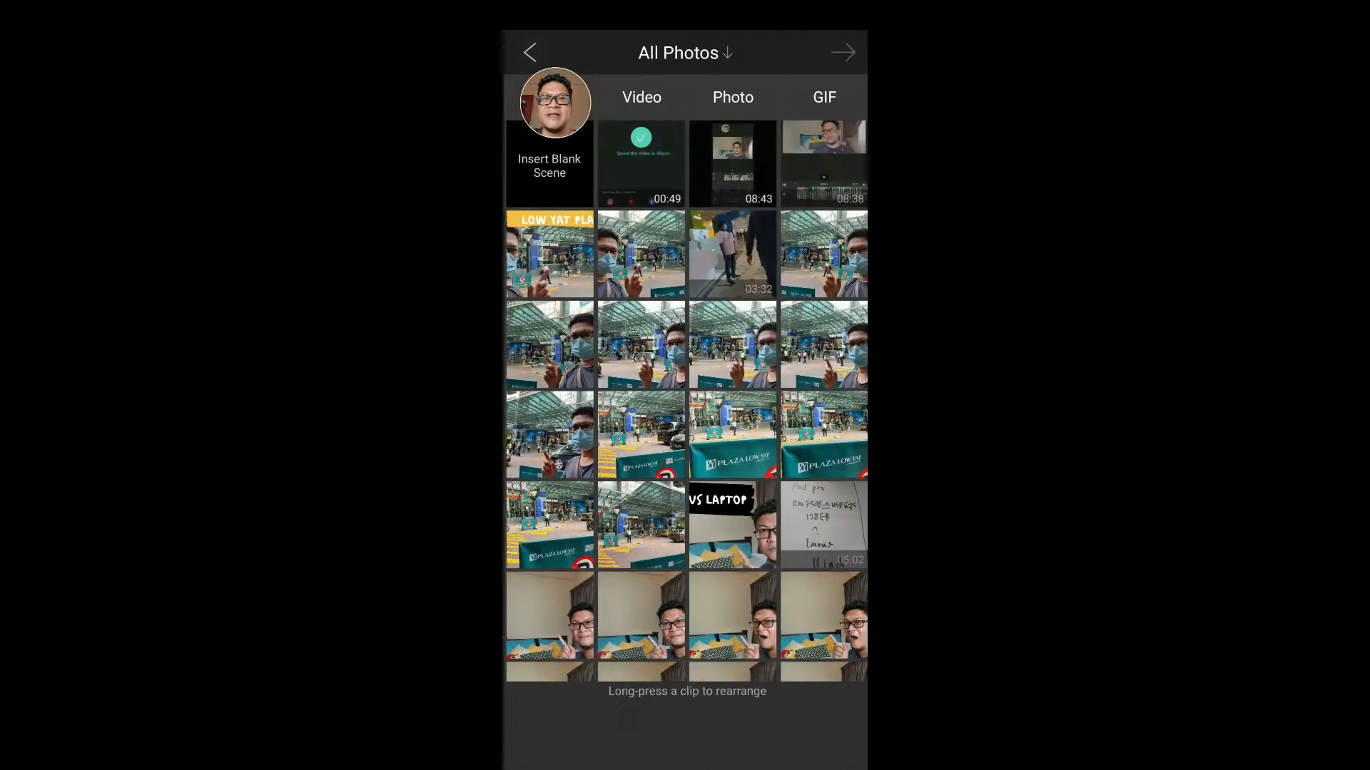
{"action": "scroll", "scroll_direction": "down", "scroll_amount": 3}
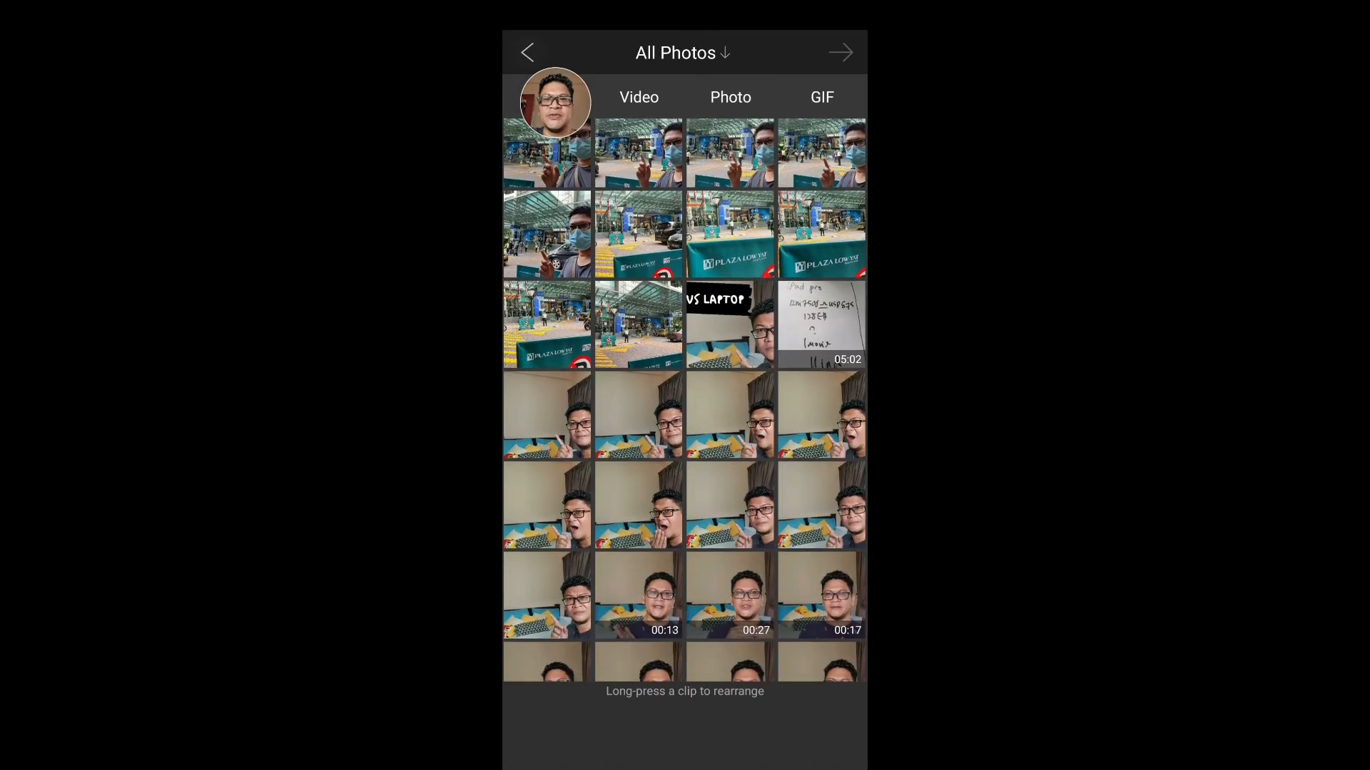
{"action": "scroll", "scroll_direction": "down", "scroll_amount": 3}
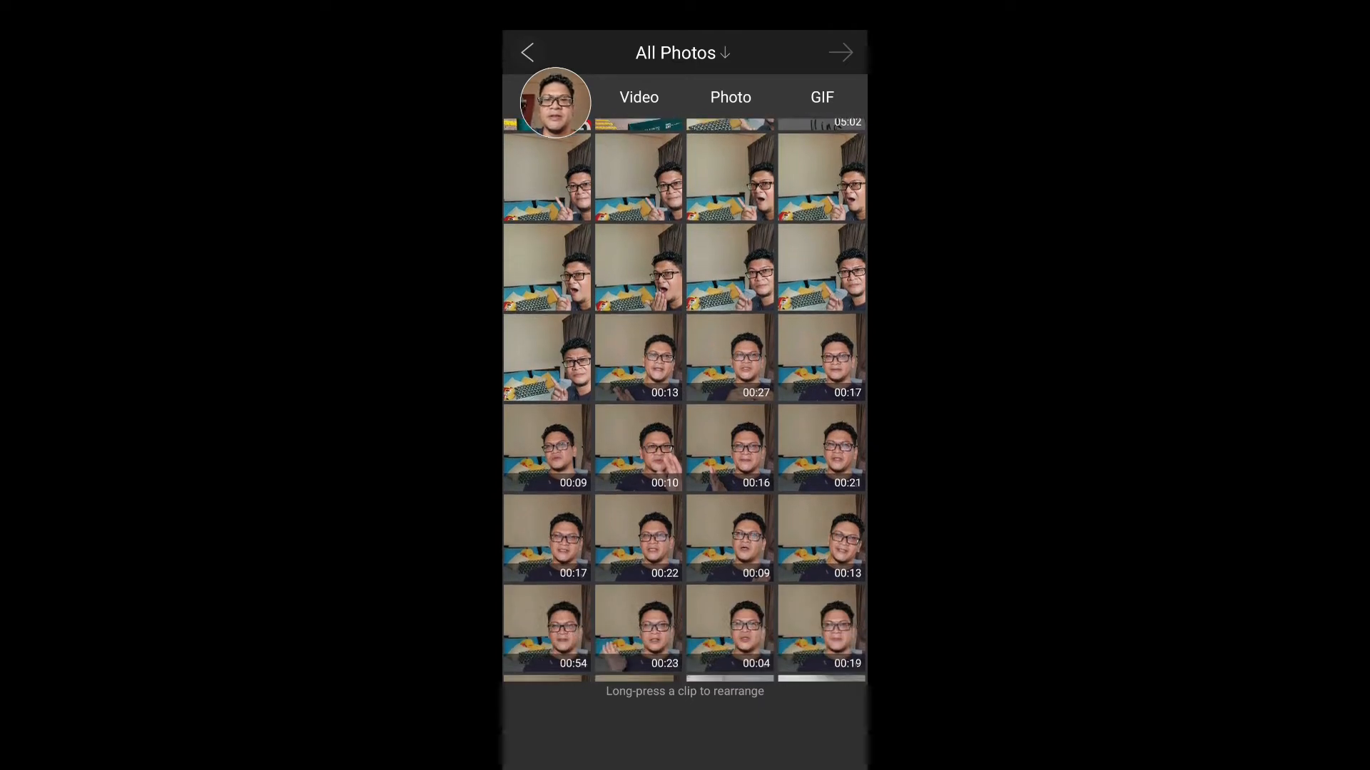
{"action": "scroll", "scroll_direction": "up", "scroll_amount": 3}
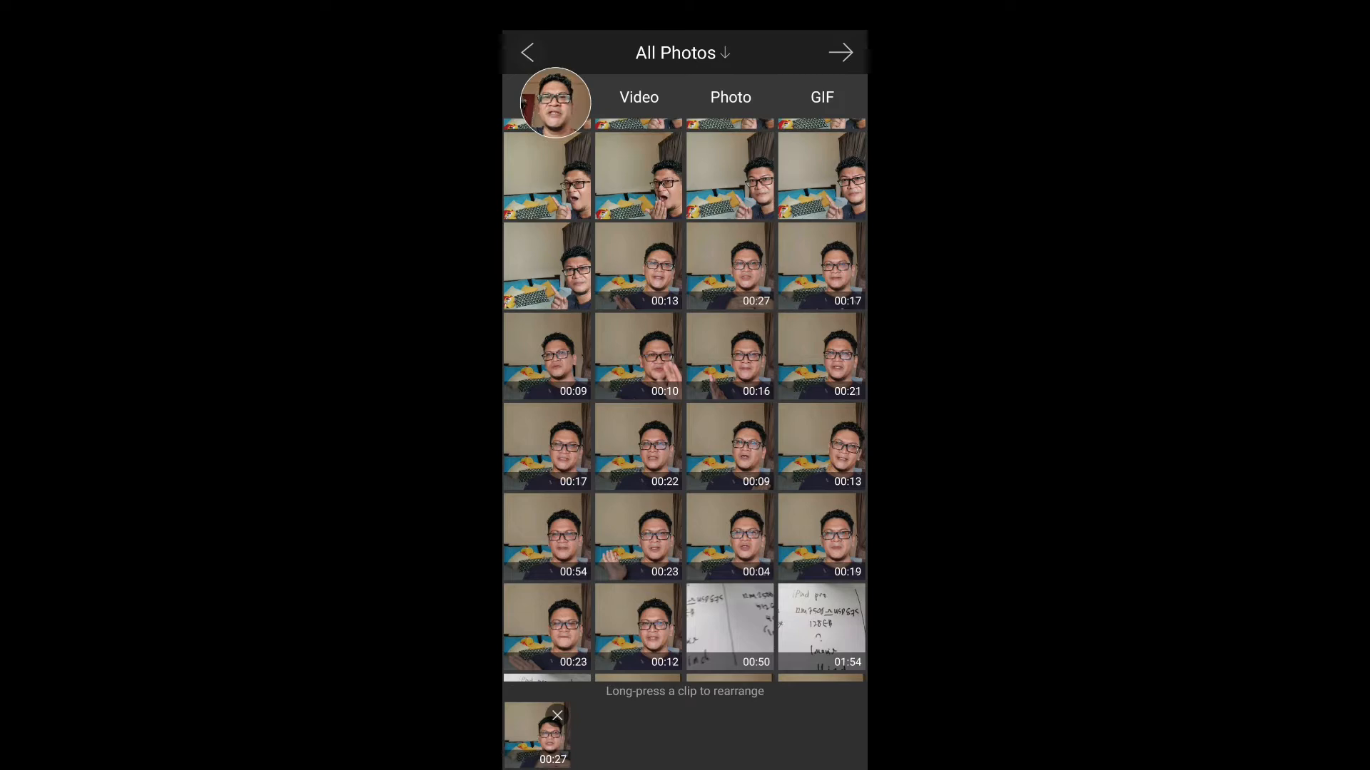
{"action": "left_click", "coordinate": [557, 716]}
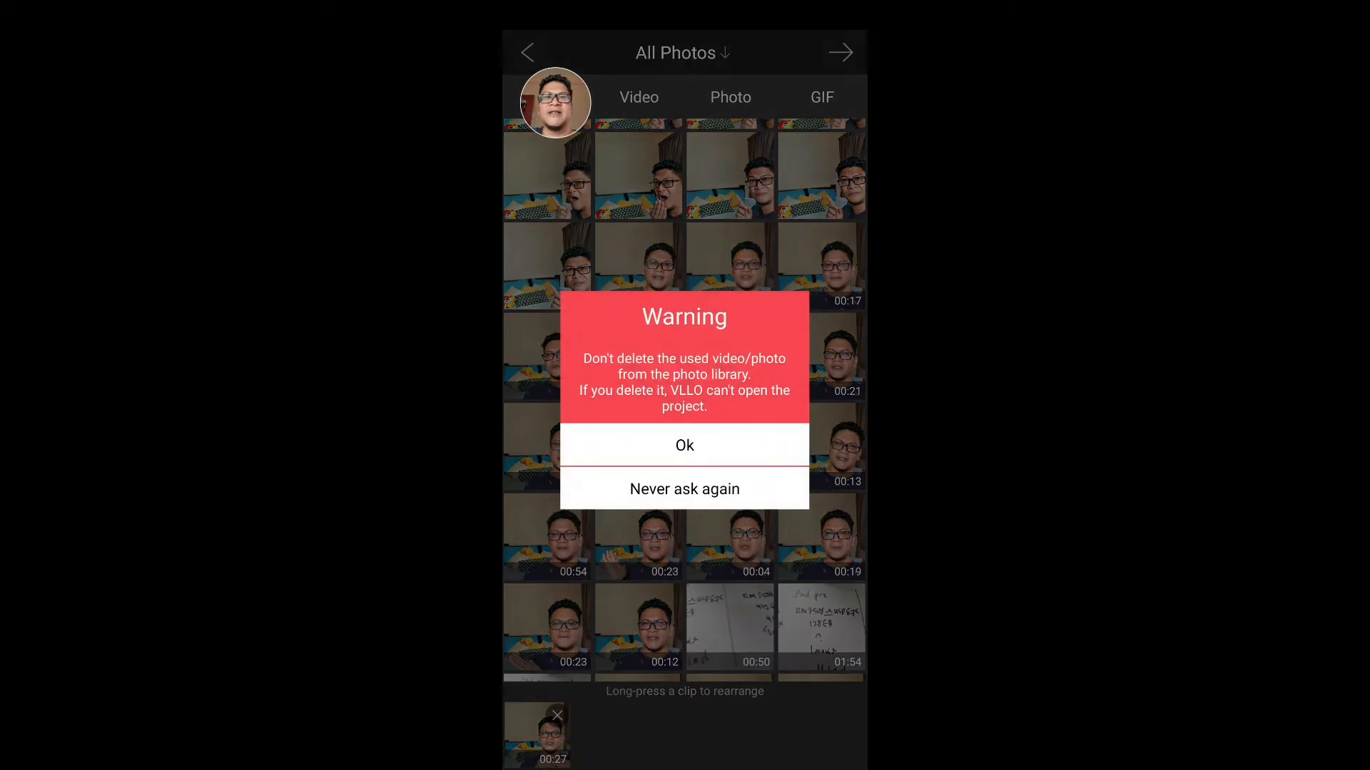
{"action": "left_click", "coordinate": [684, 445]}
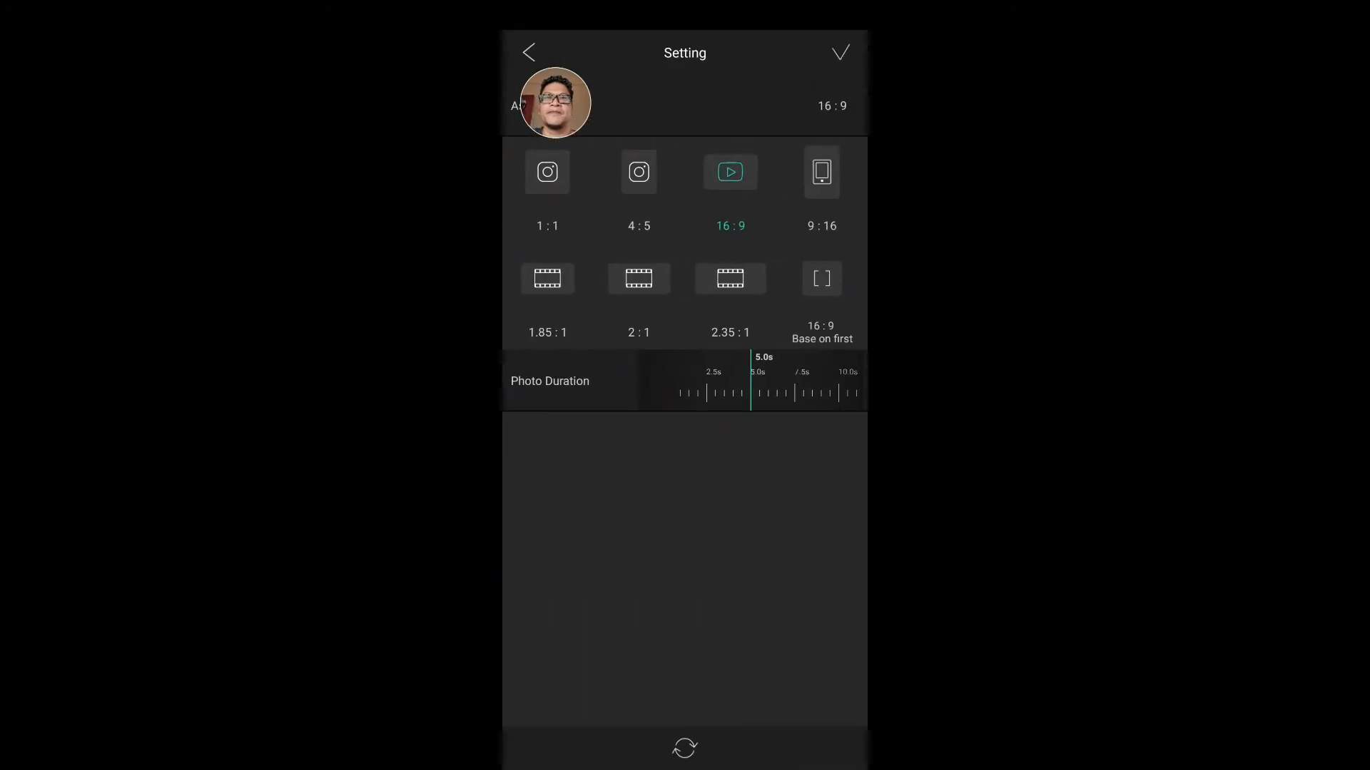
{"action": "left_click", "coordinate": [839, 52]}
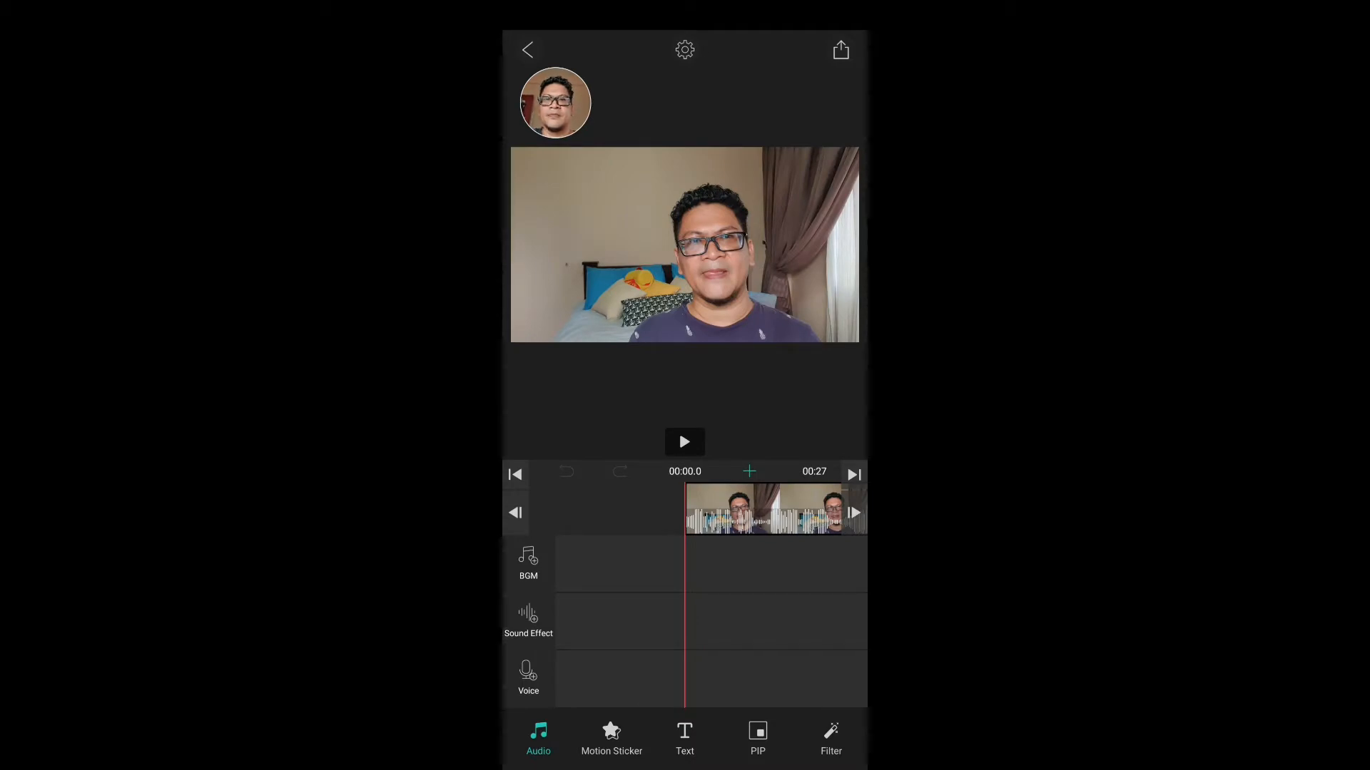
Preview the clip, stop at the 00:05 pause, and select the clip to show its edit toolbar.
{"action": "left_click", "coordinate": [684, 441]}
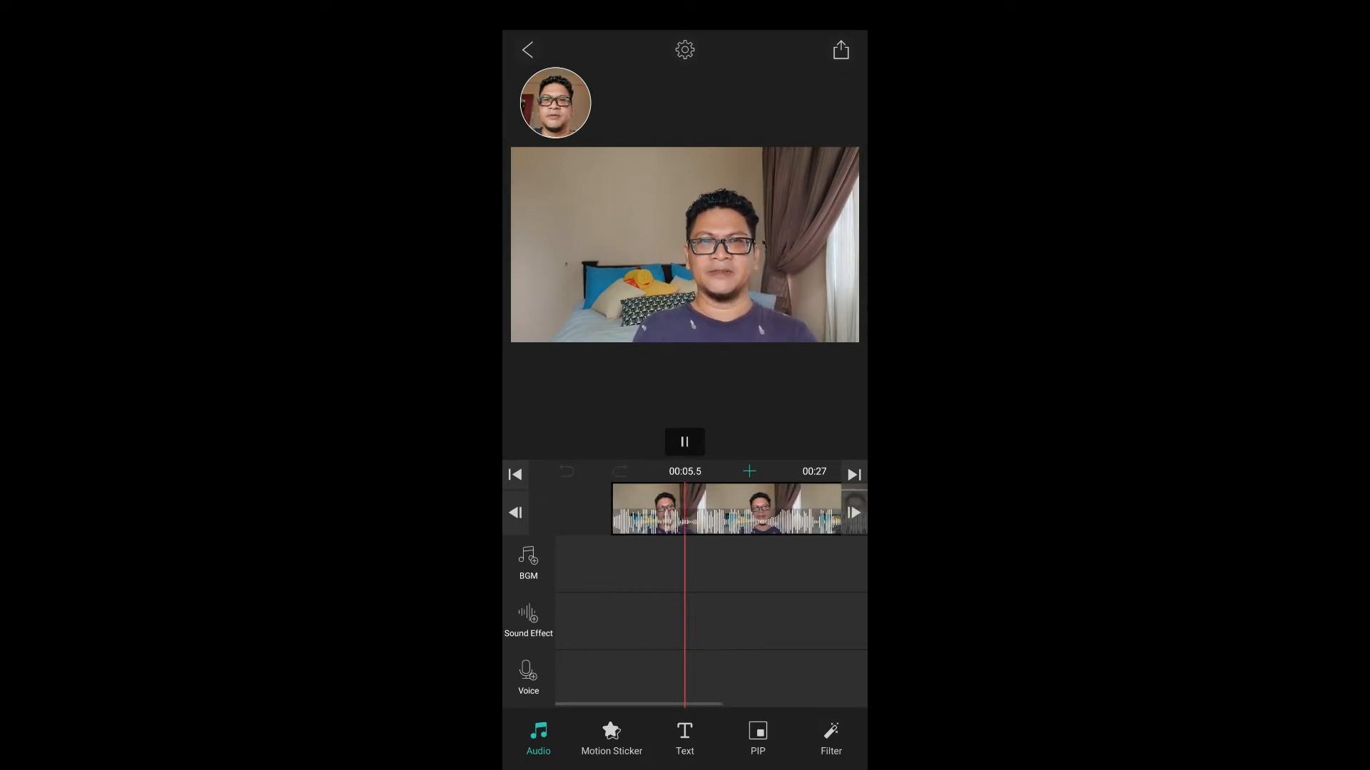
{"action": "left_click", "coordinate": [684, 442]}
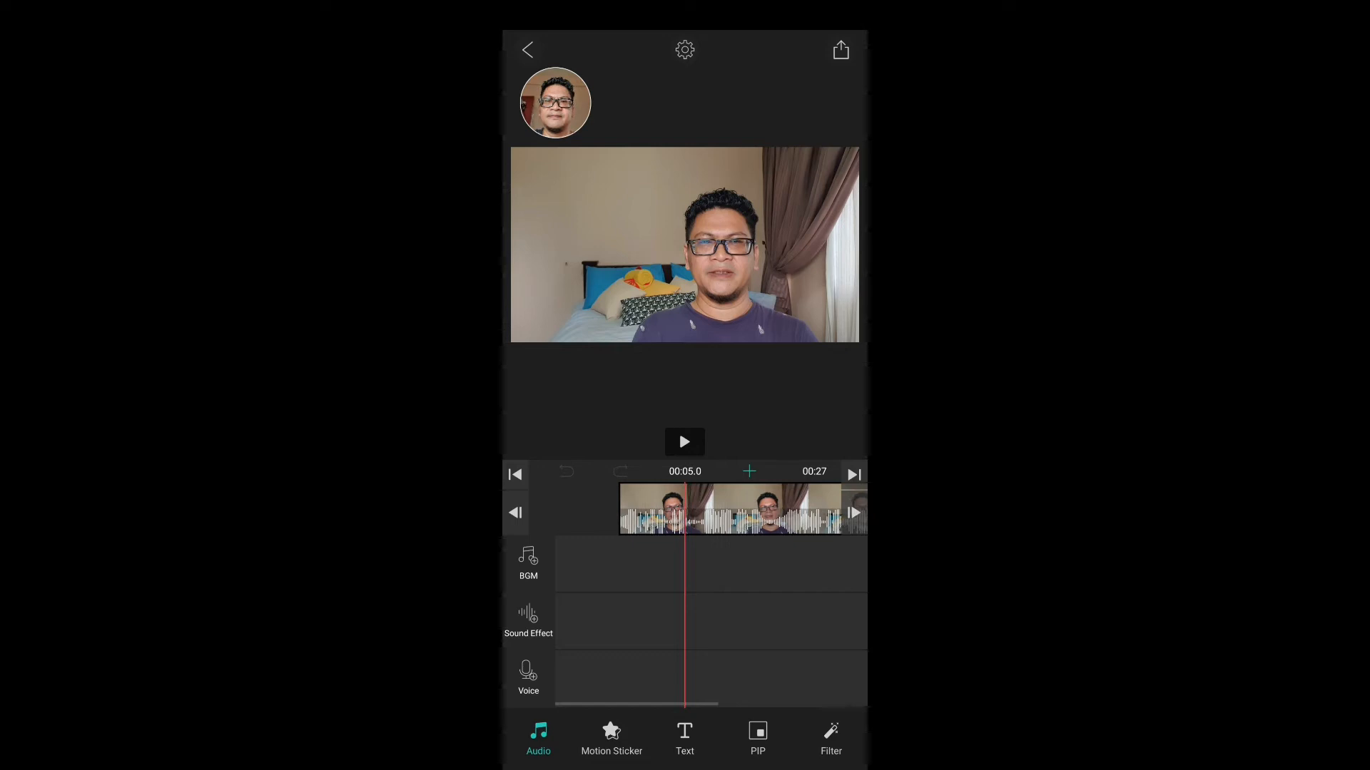
{"action": "left_click", "coordinate": [684, 443]}
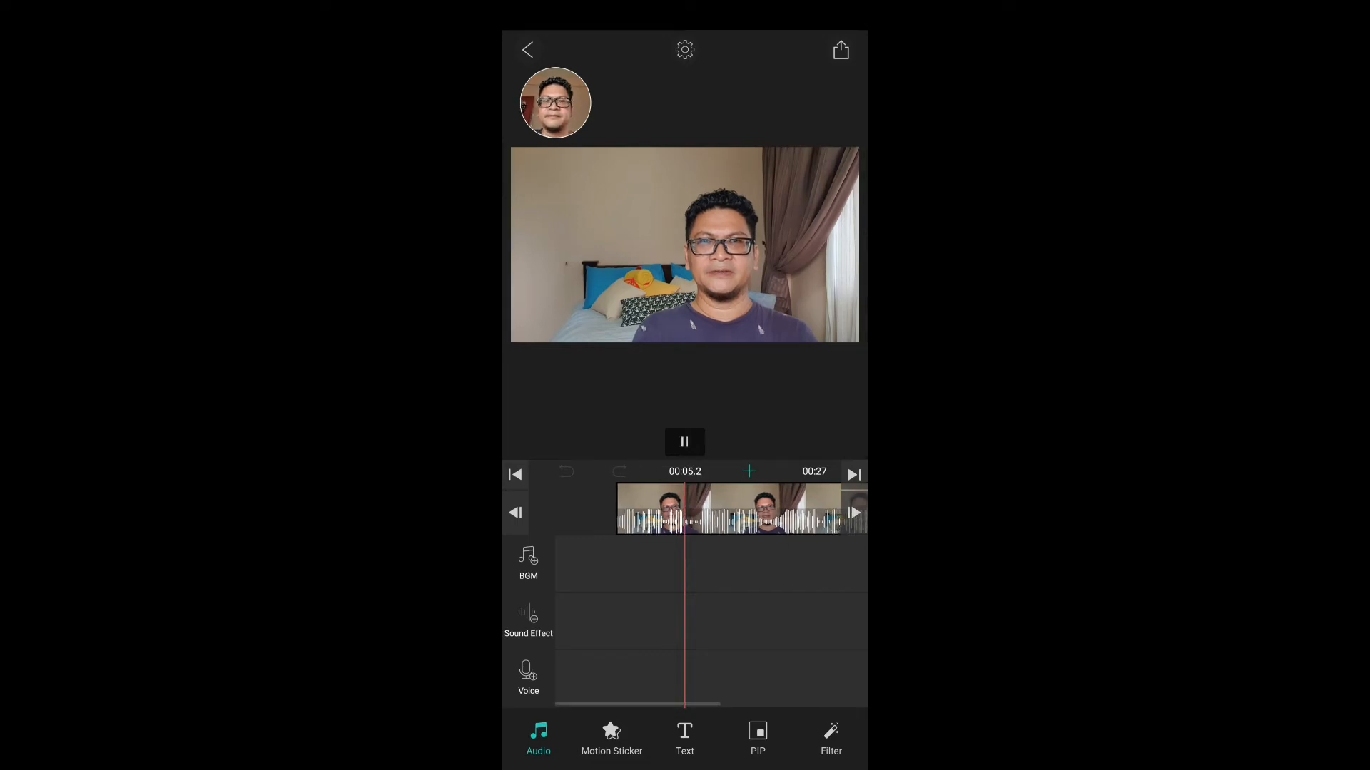
{"action": "left_click", "coordinate": [684, 441]}
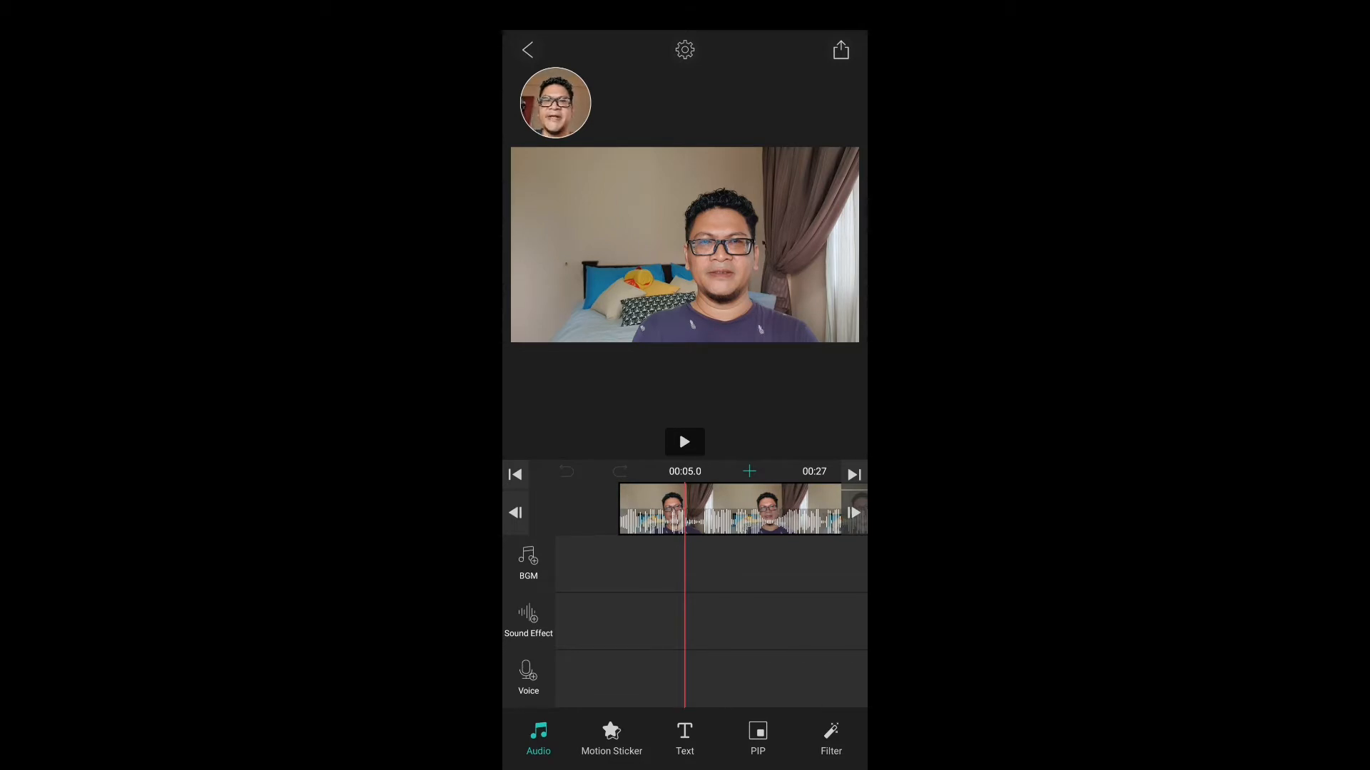
{"action": "left_click", "coordinate": [739, 511]}
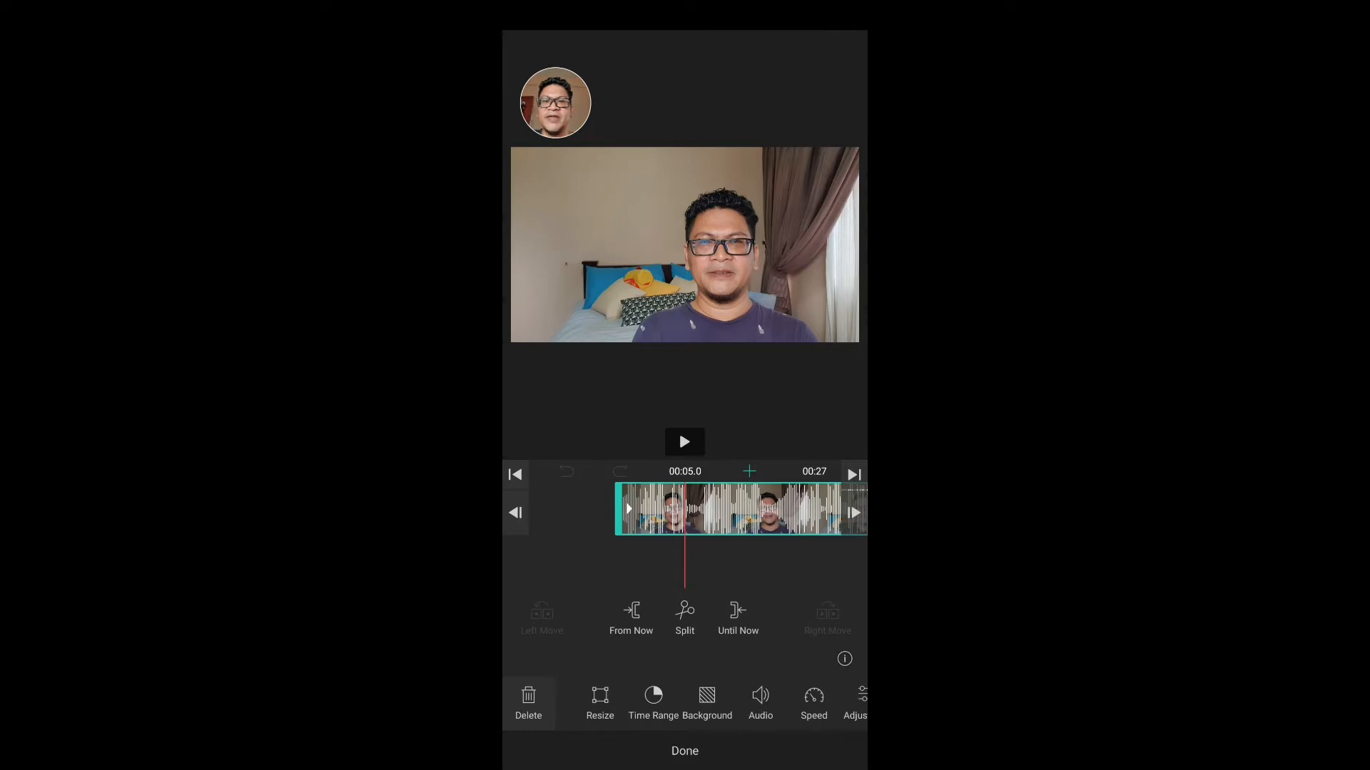
{"action": "left_click", "coordinate": [685, 616]}
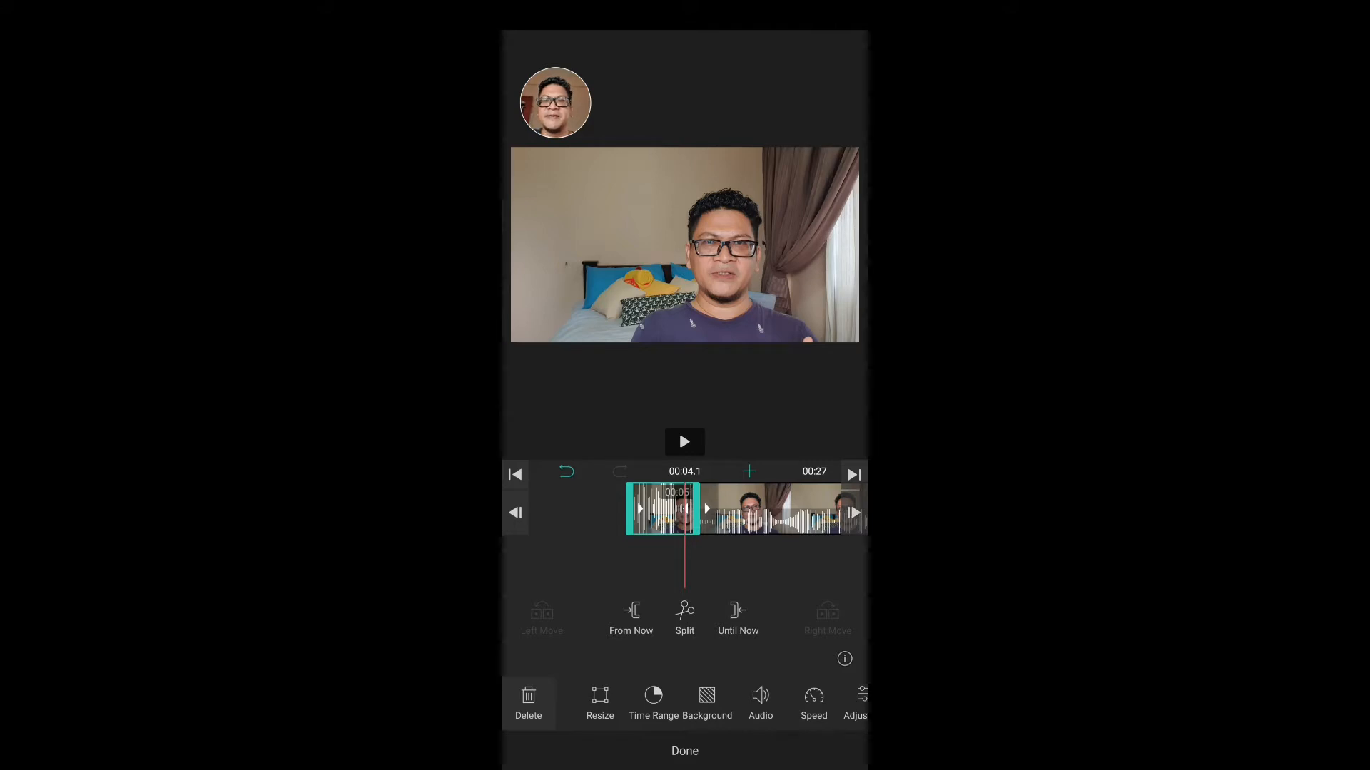
{"action": "left_click", "coordinate": [684, 441]}
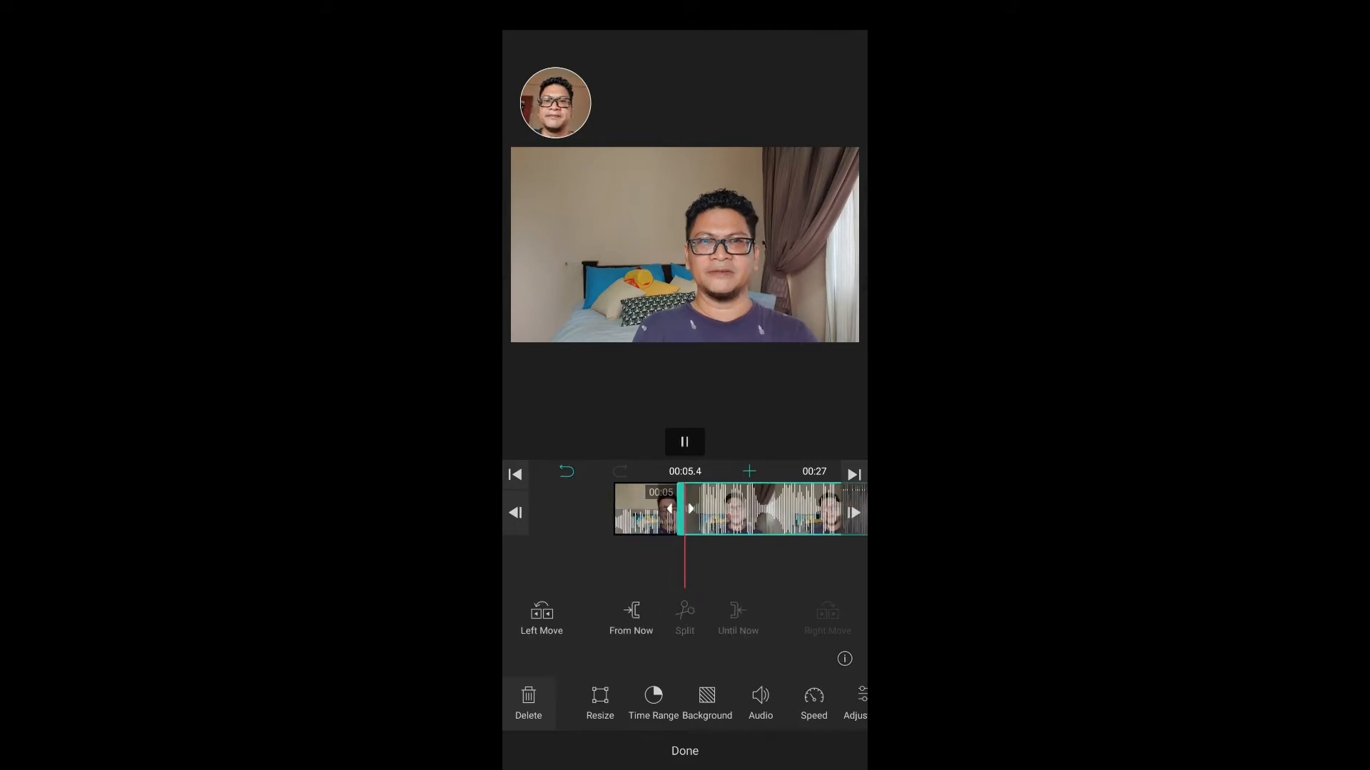
{"action": "left_click", "coordinate": [684, 441]}
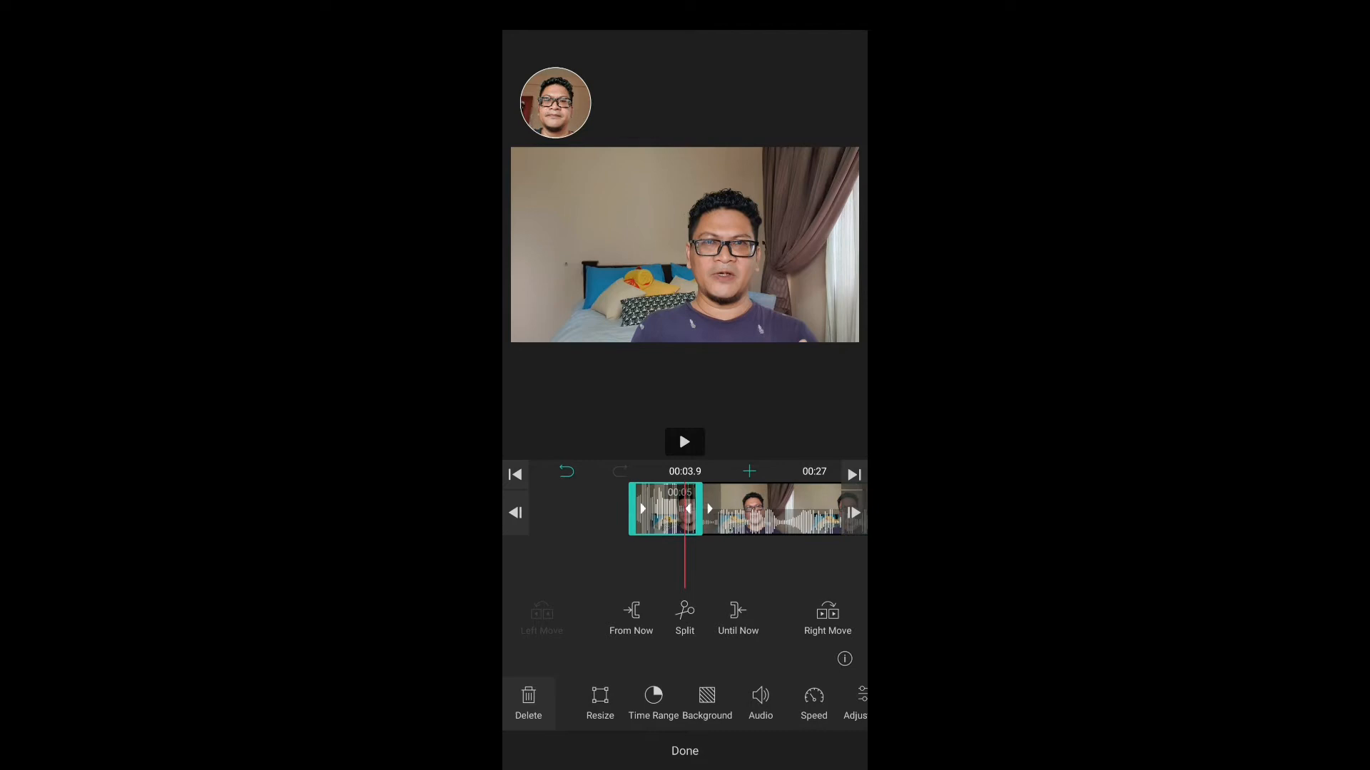
{"action": "left_click", "coordinate": [684, 443]}
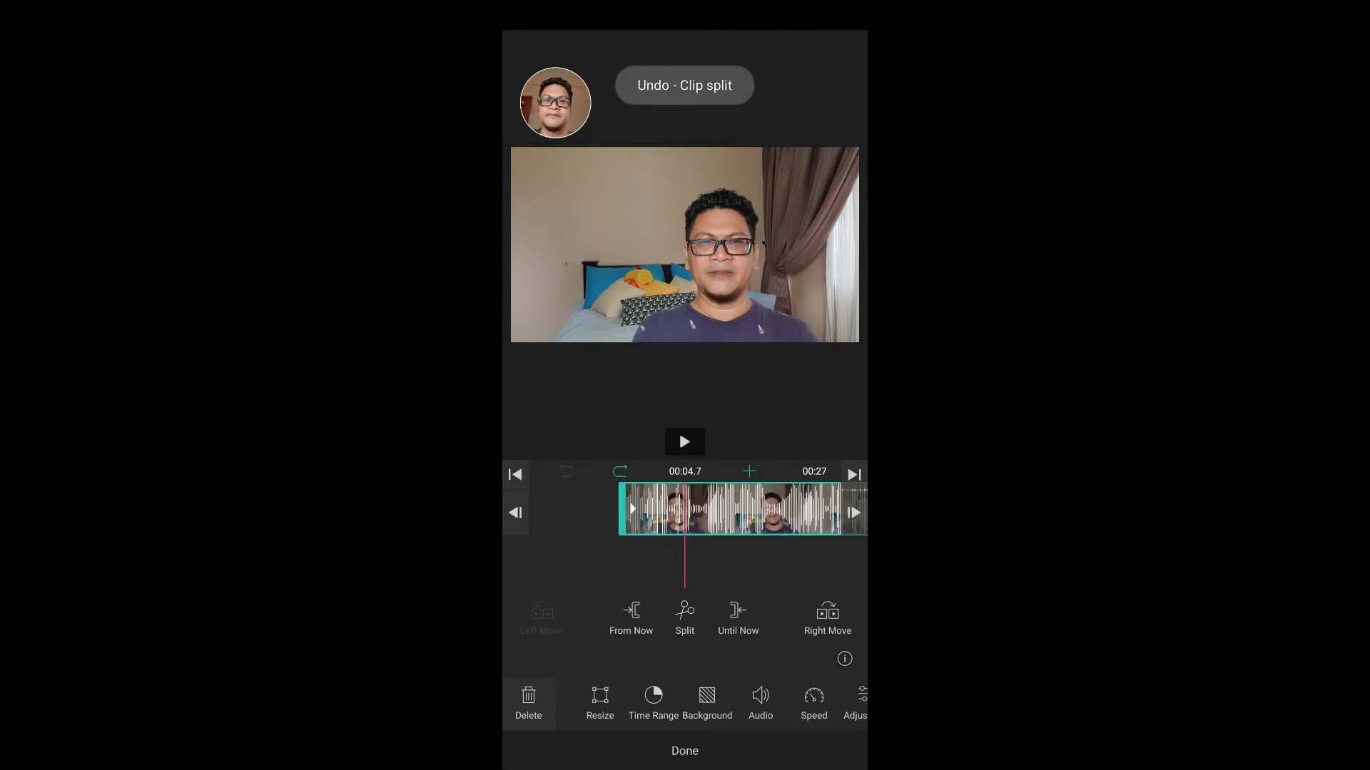
Split the clip where the first pause begins and again where speech resumes, near 5.5 seconds.
{"action": "left_click", "coordinate": [684, 441]}
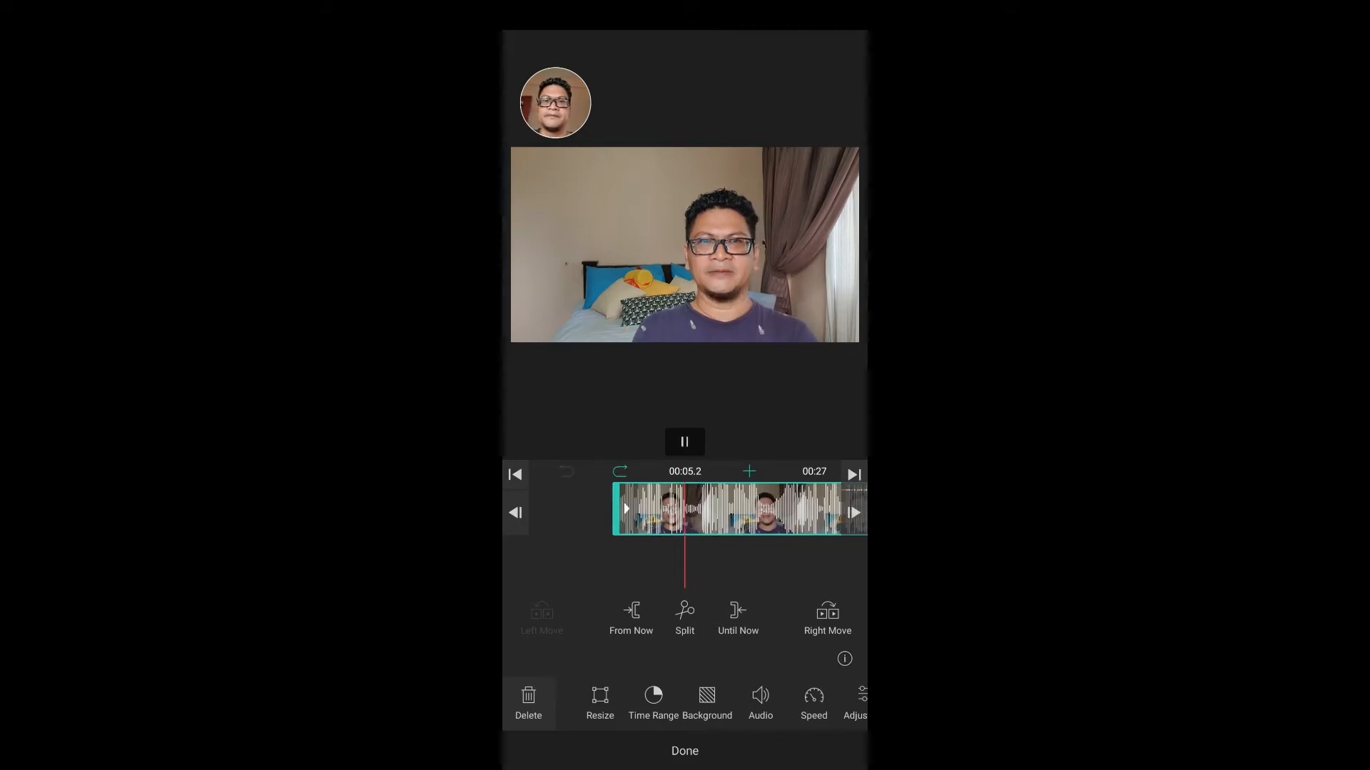
{"action": "left_click", "coordinate": [684, 441]}
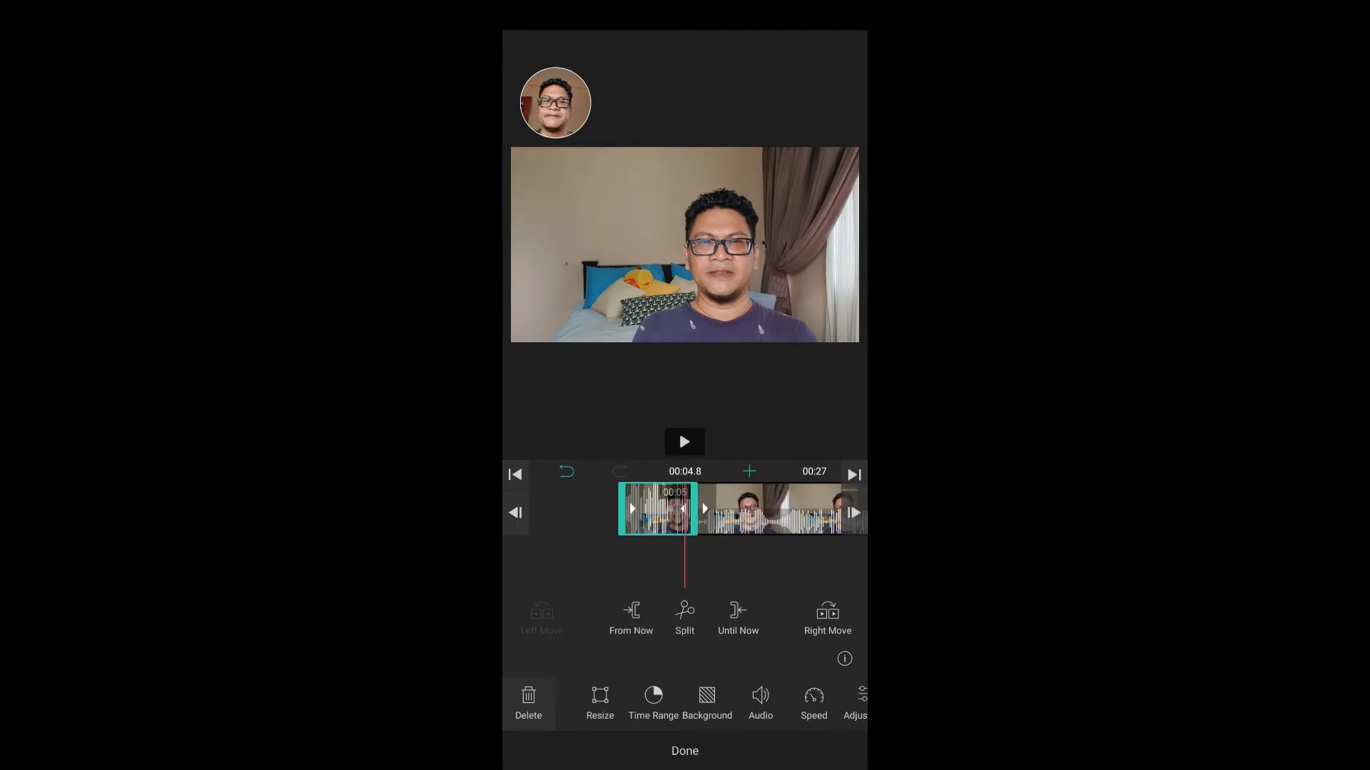
{"action": "left_click", "coordinate": [684, 441]}
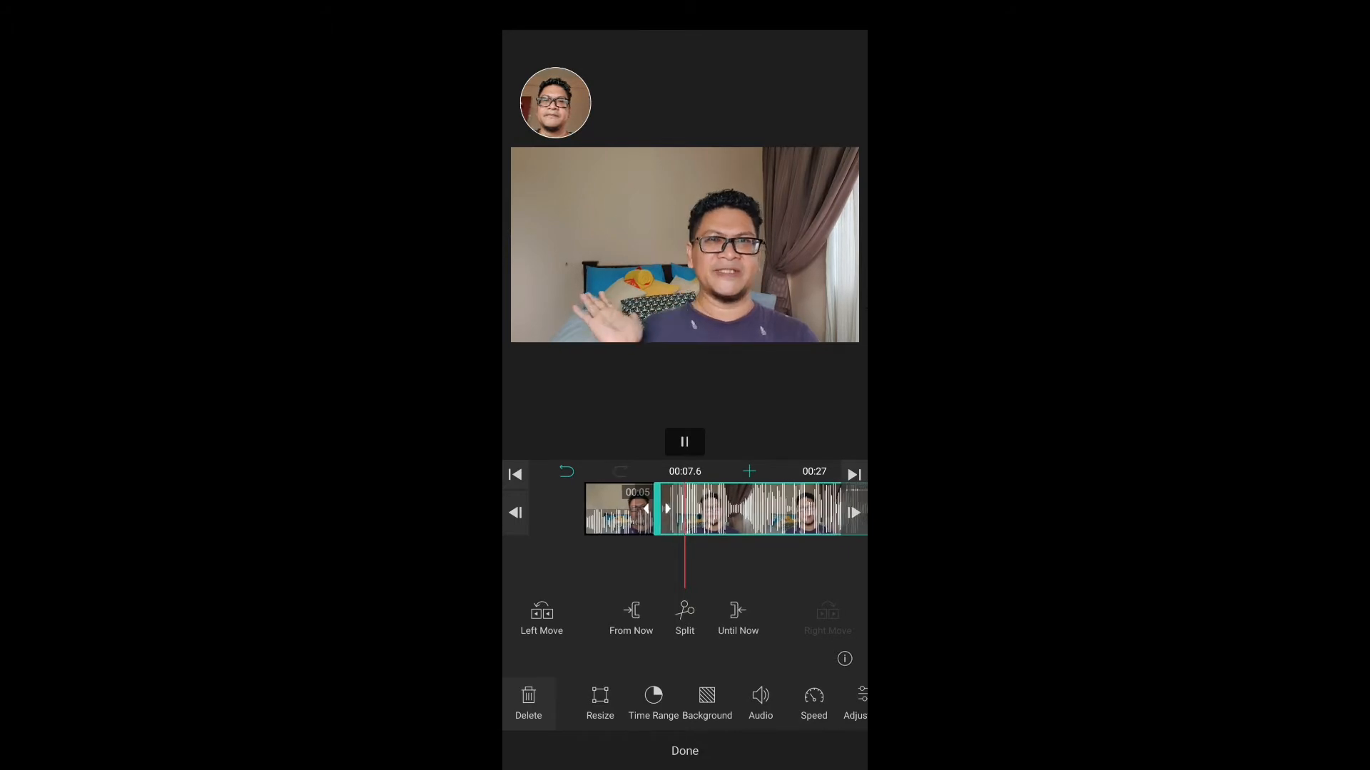
{"action": "left_click", "coordinate": [684, 440]}
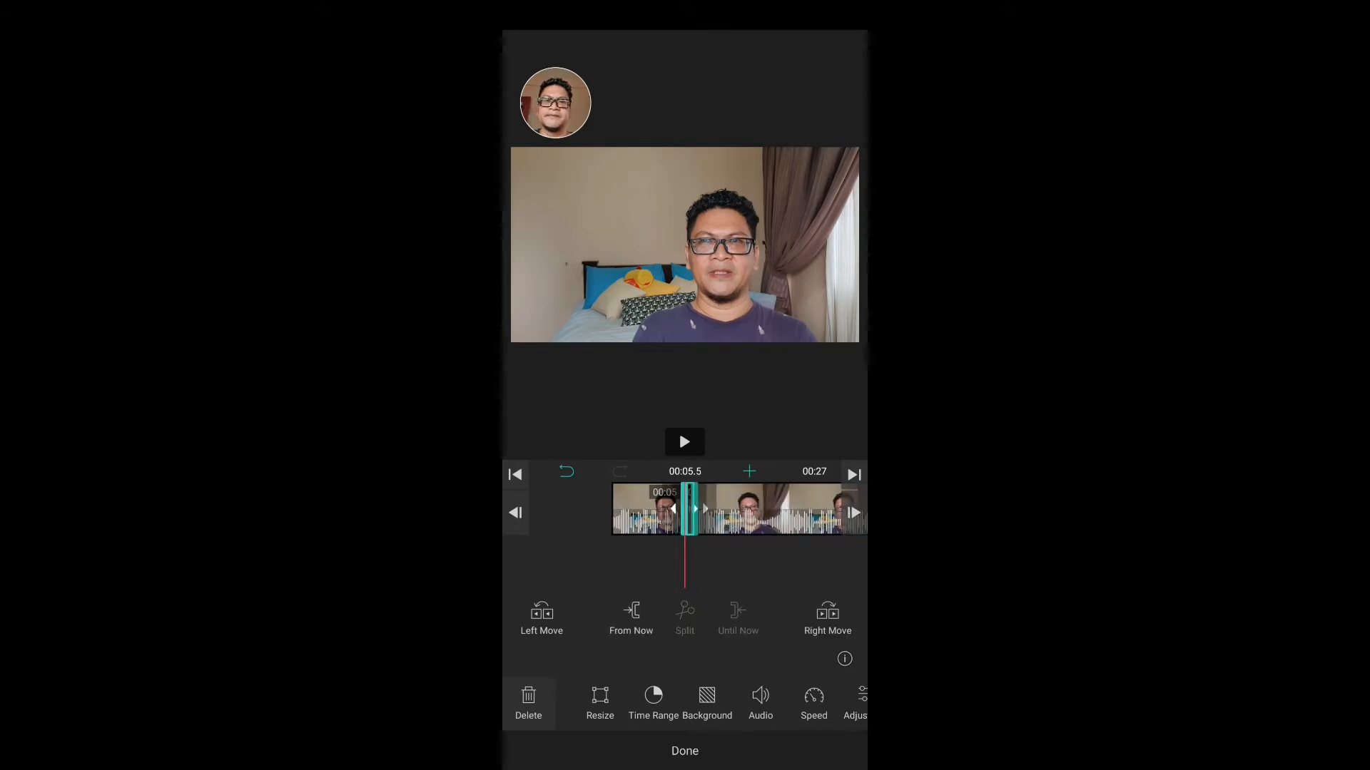
Delete the isolated first pause slice, shortening the project to 26 seconds.
{"action": "left_click", "coordinate": [684, 441]}
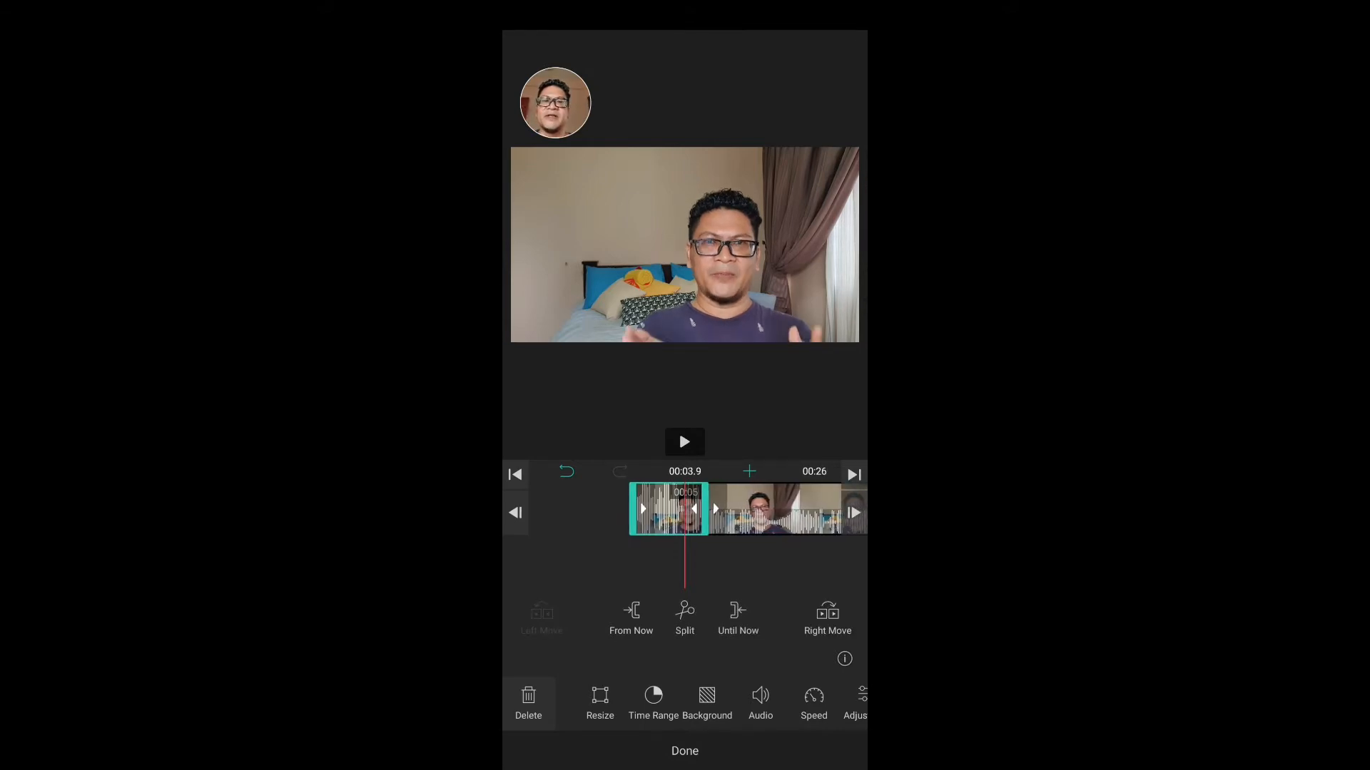
{"action": "left_click", "coordinate": [684, 442]}
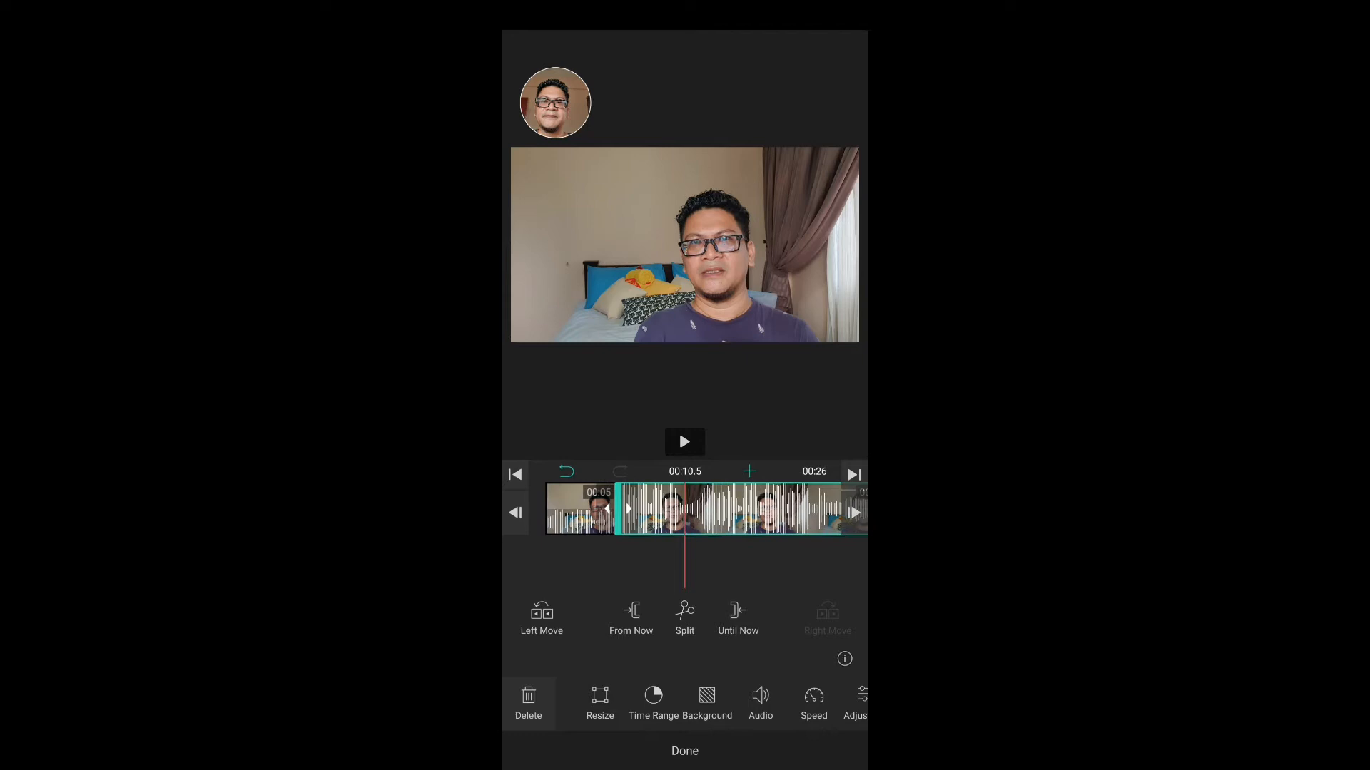
{"action": "left_click", "coordinate": [684, 442]}
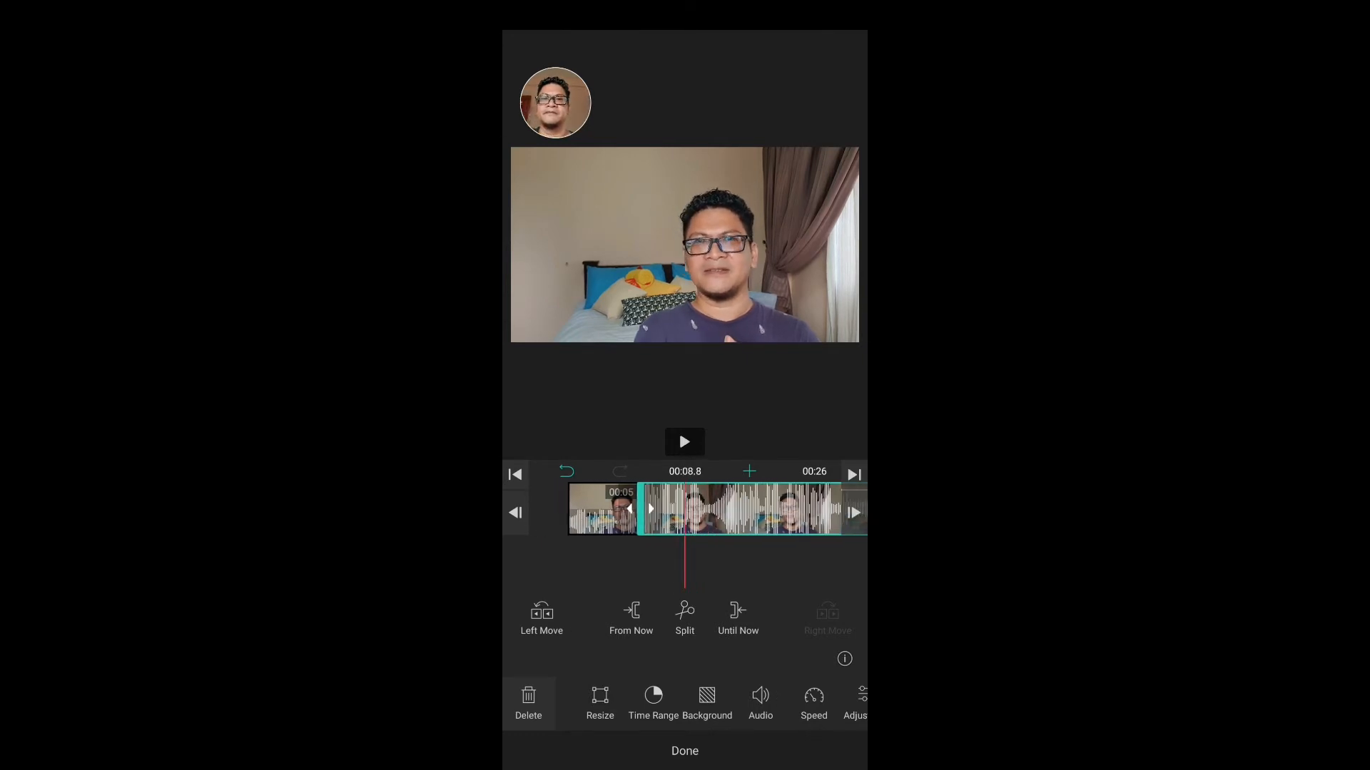
Split the following clip at about 00:10.5 where the next pause starts.
{"action": "left_click", "coordinate": [684, 441]}
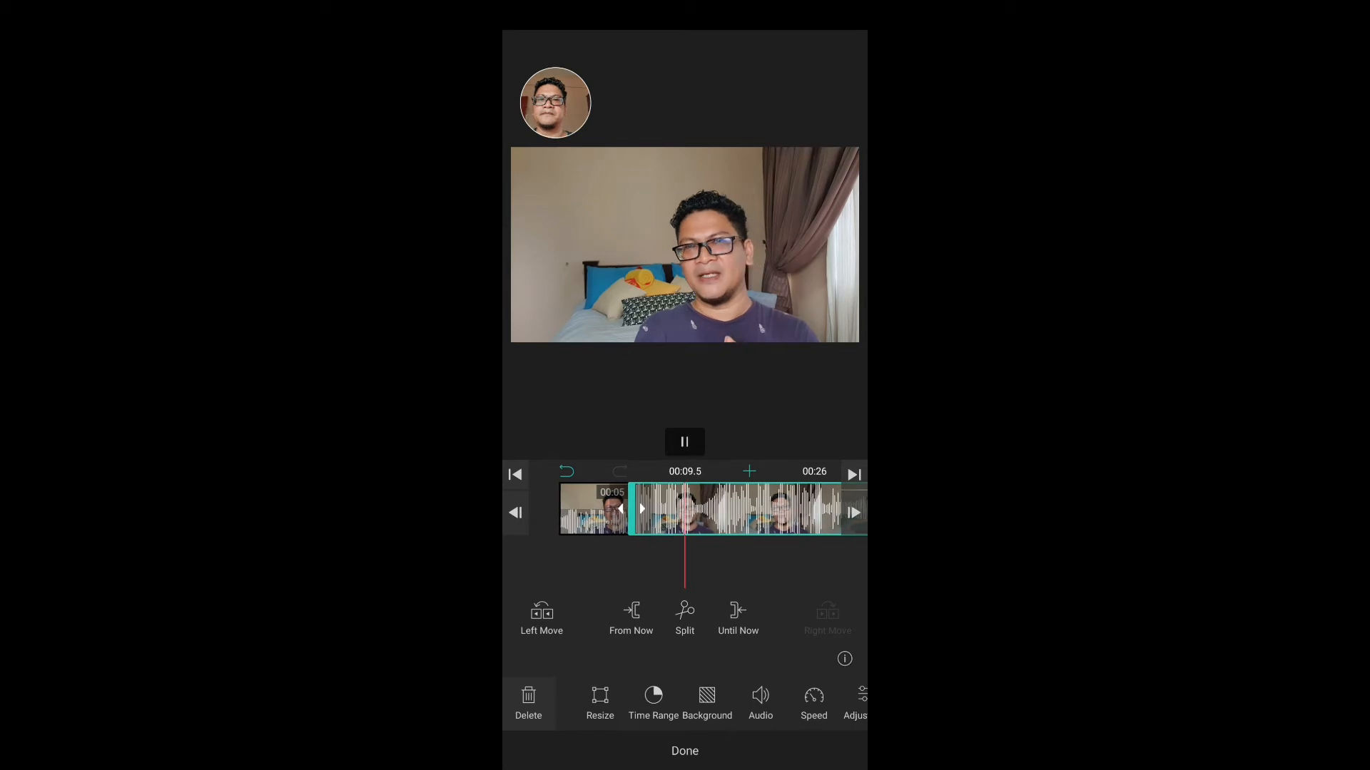
{"action": "left_click", "coordinate": [684, 441]}
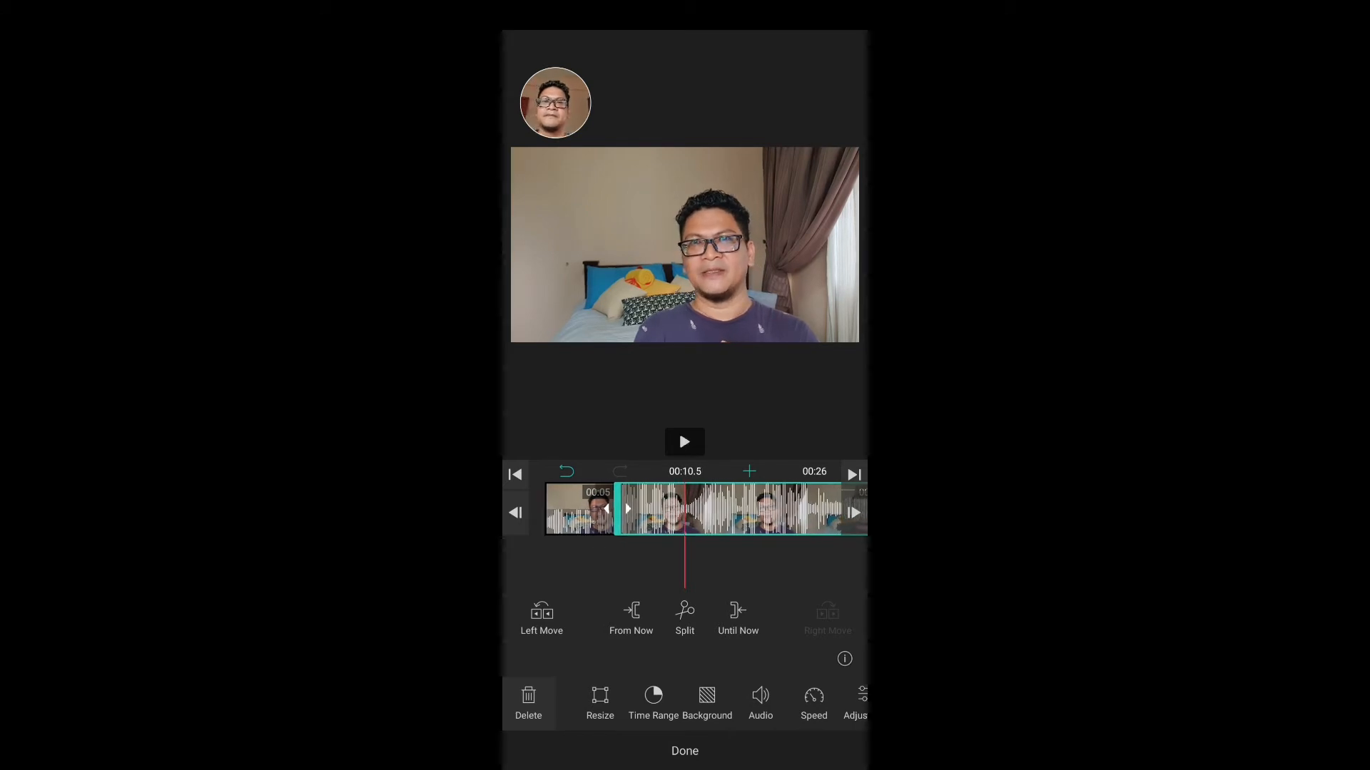
{"action": "left_click", "coordinate": [684, 616]}
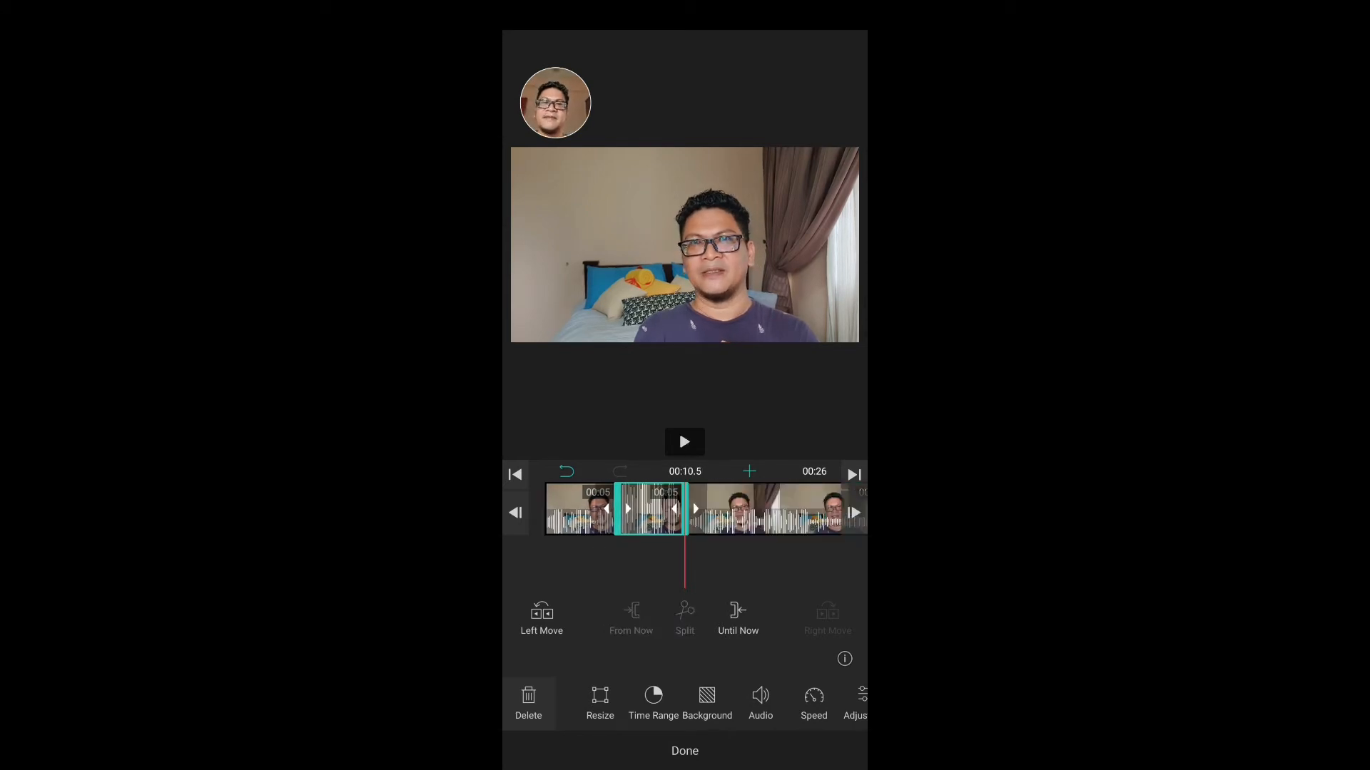
Cut out the brief pause near 11 seconds, bringing the project to 25 seconds.
{"action": "left_click", "coordinate": [684, 442]}
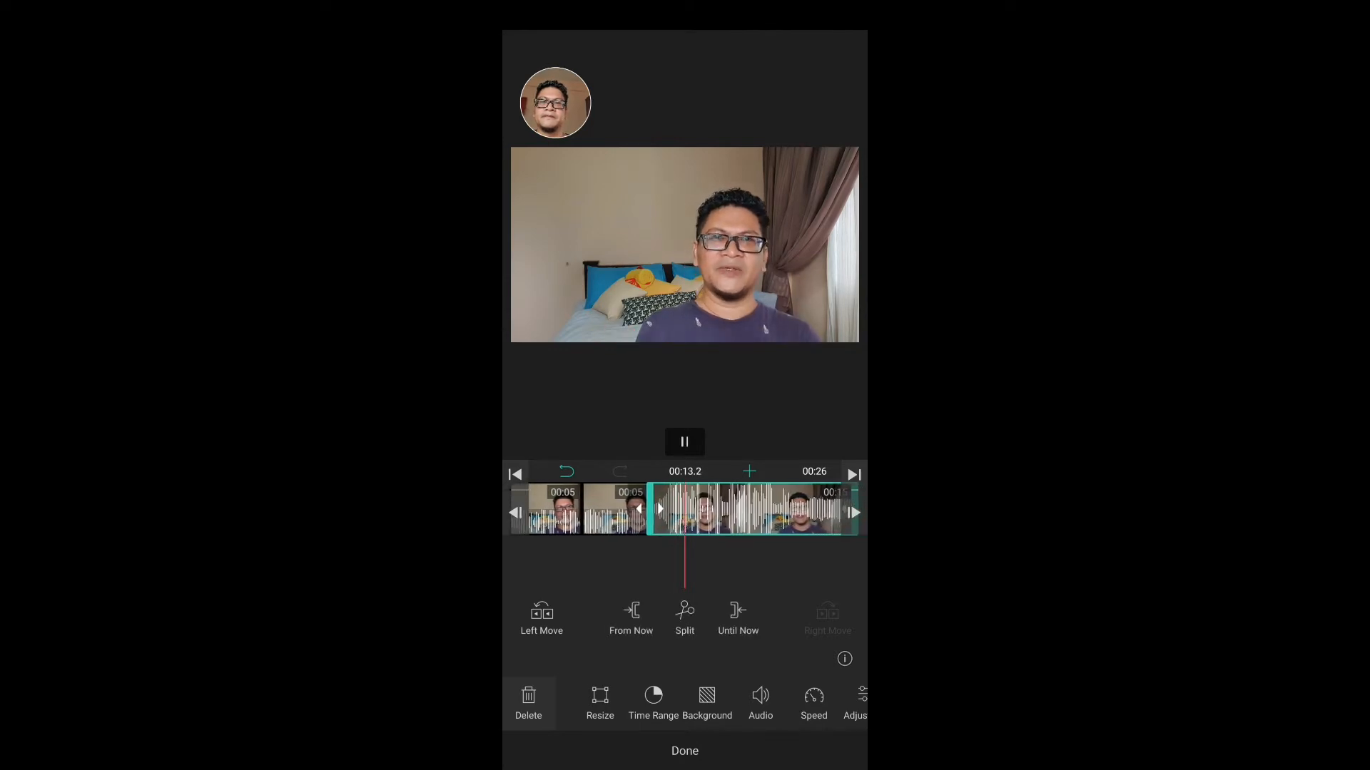
{"action": "left_click", "coordinate": [684, 441]}
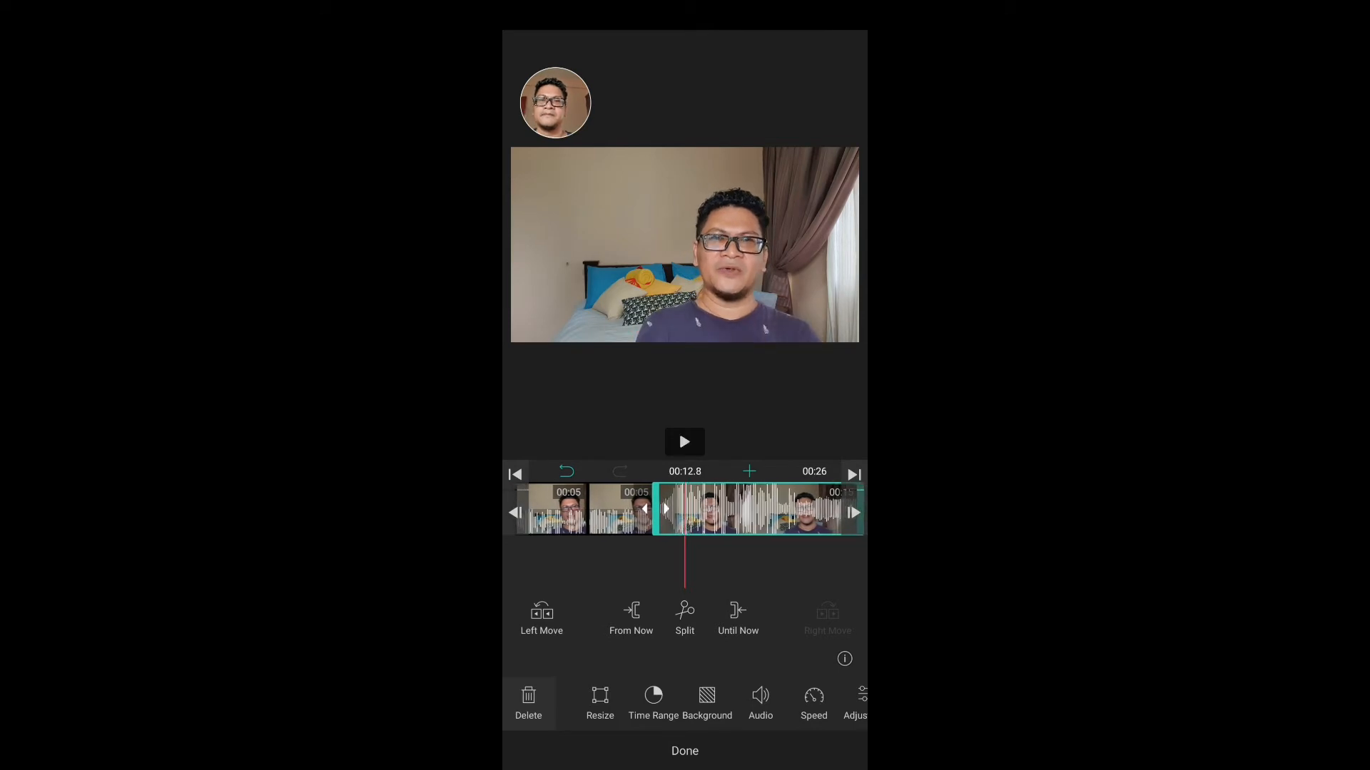
{"action": "left_click", "coordinate": [684, 440]}
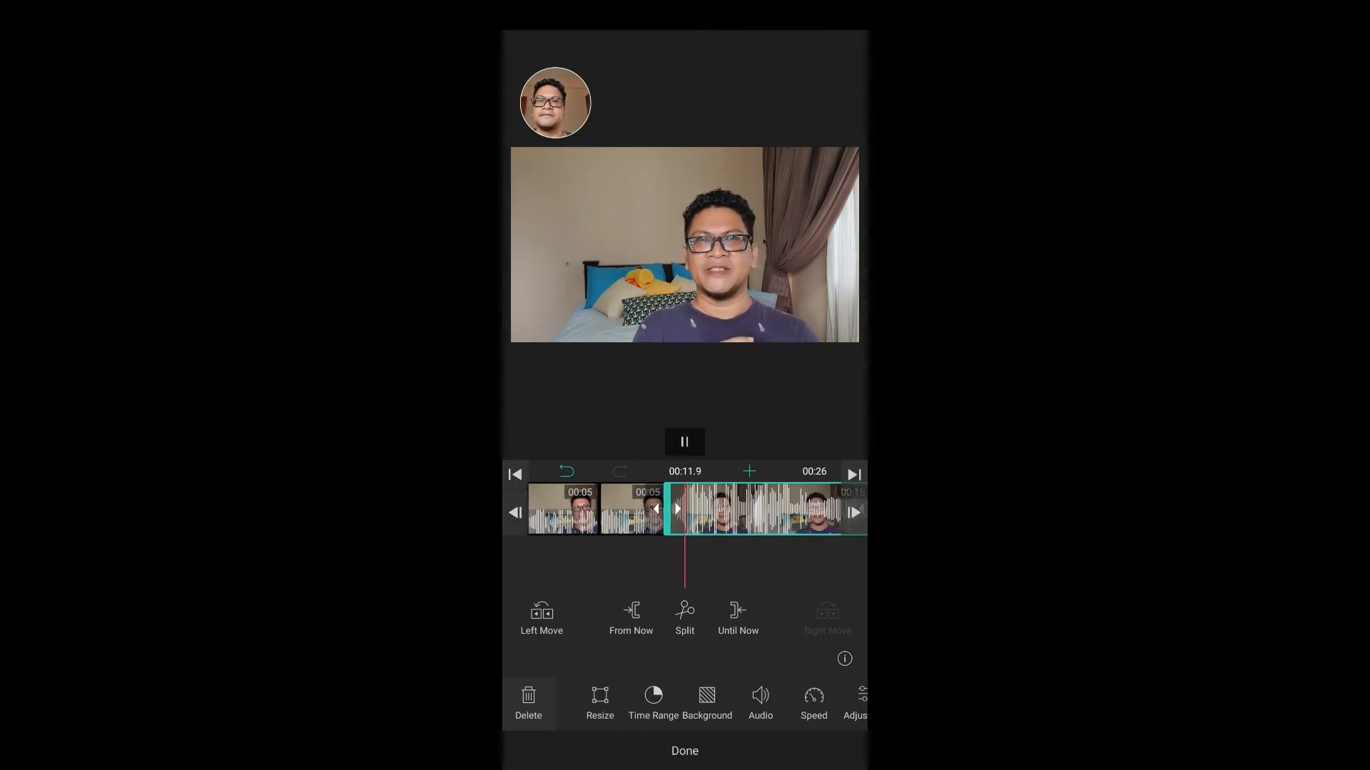
{"action": "left_click", "coordinate": [684, 441]}
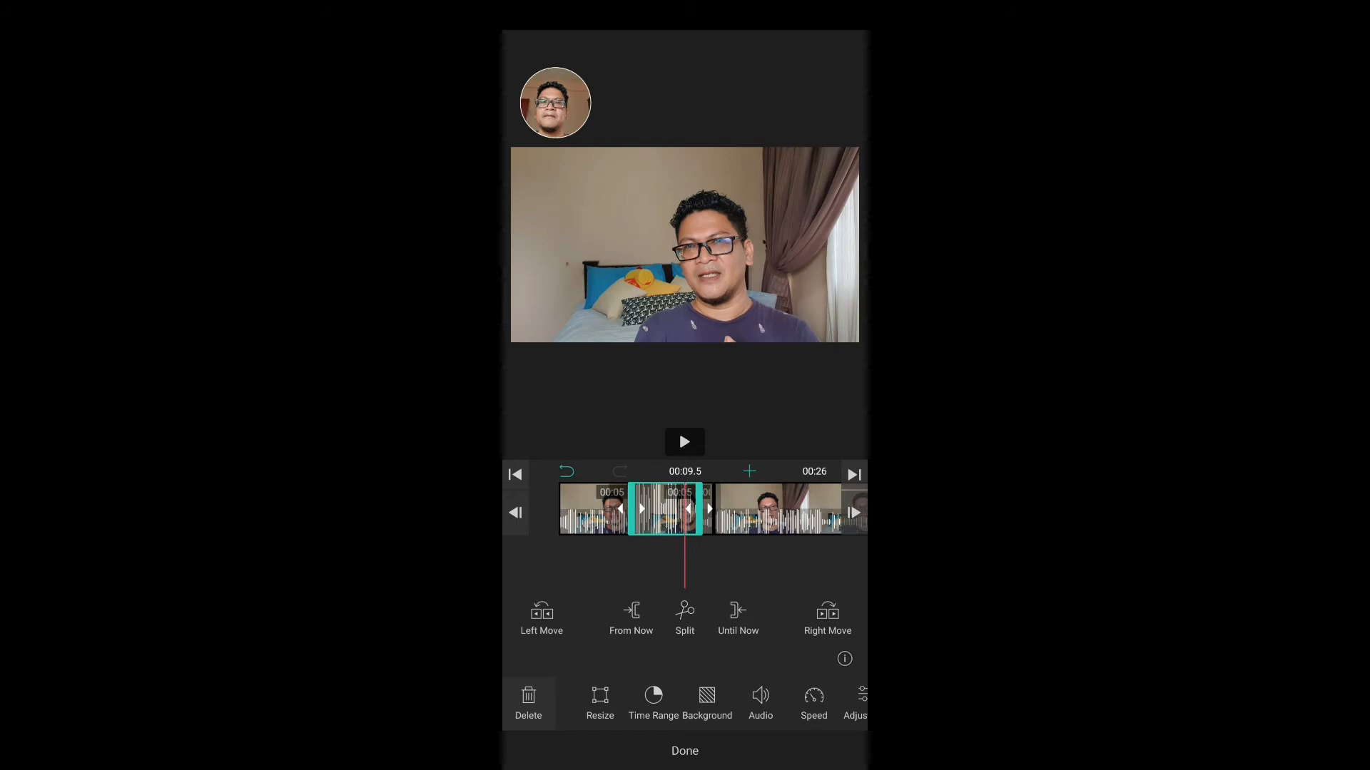
{"action": "left_click", "coordinate": [684, 441]}
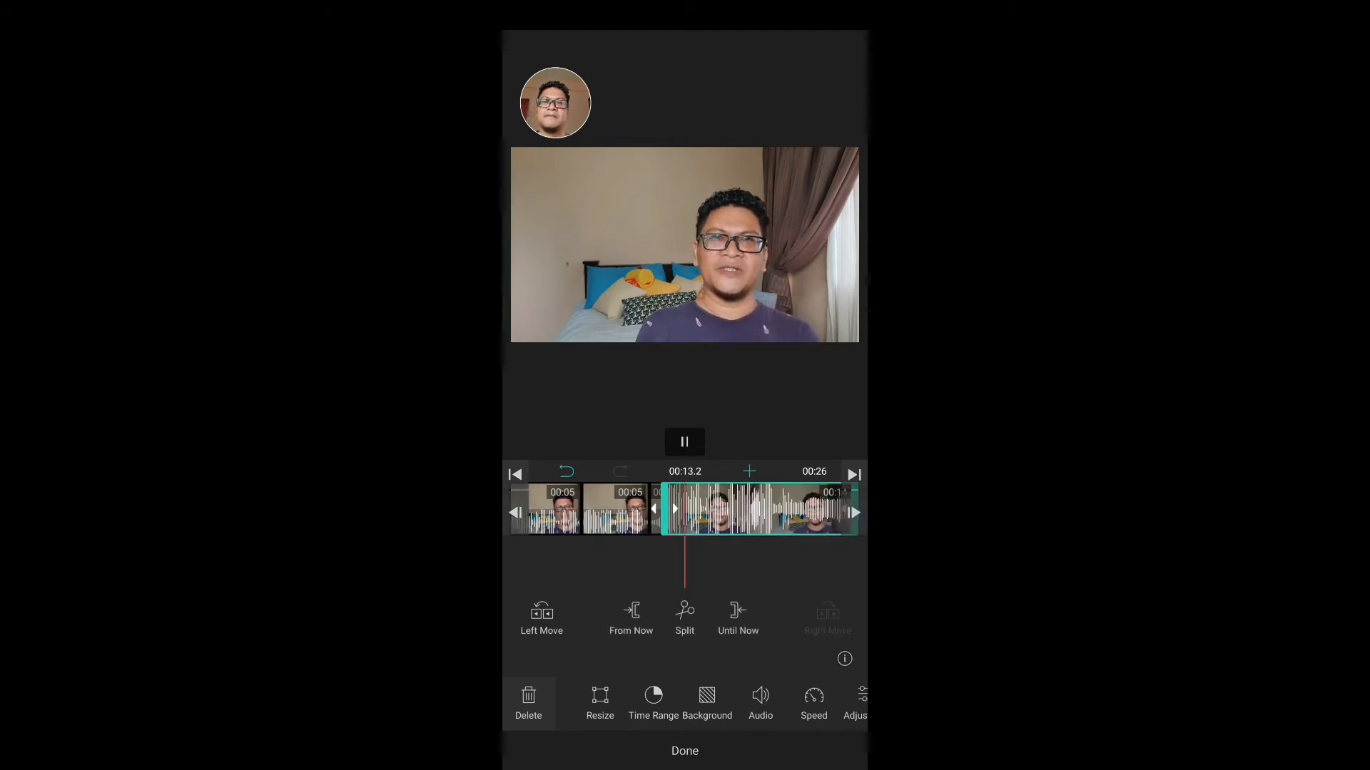
{"action": "left_click", "coordinate": [685, 441]}
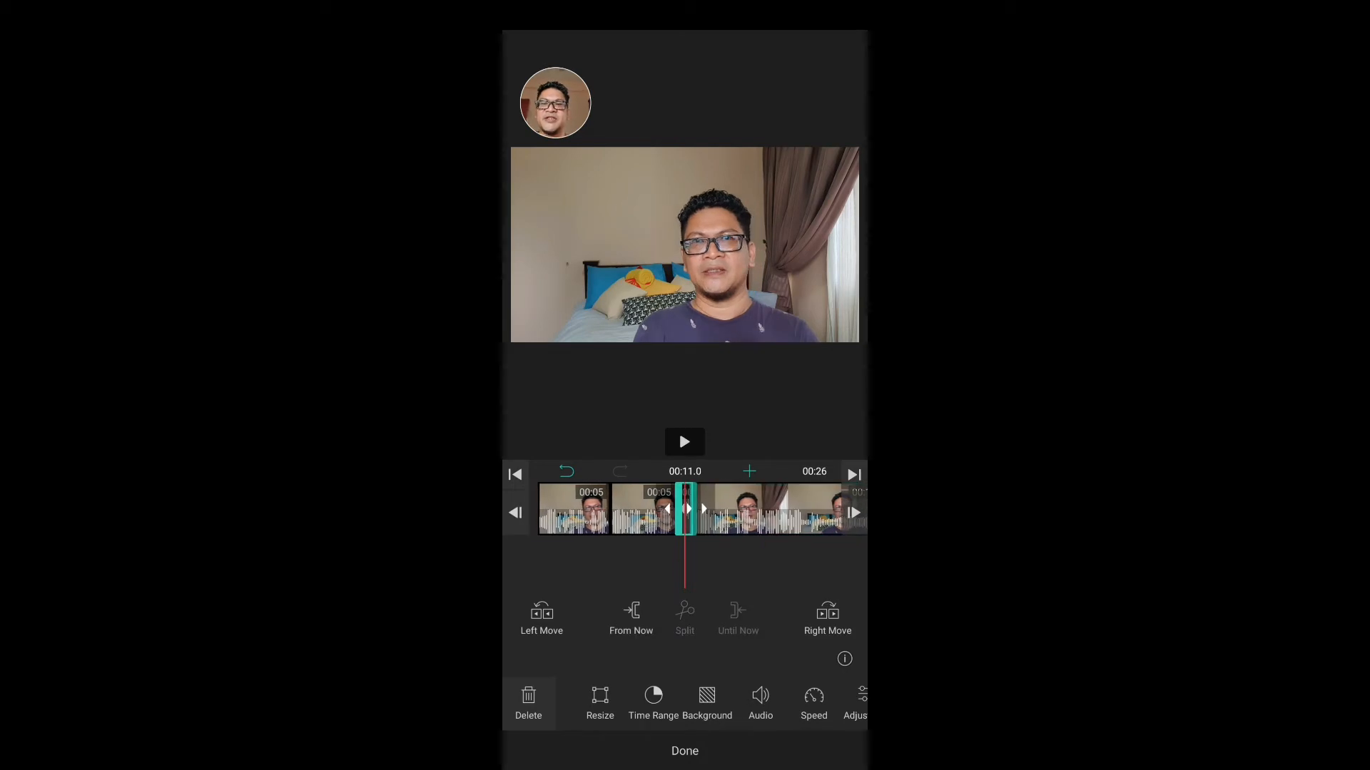
{"action": "left_click", "coordinate": [541, 616]}
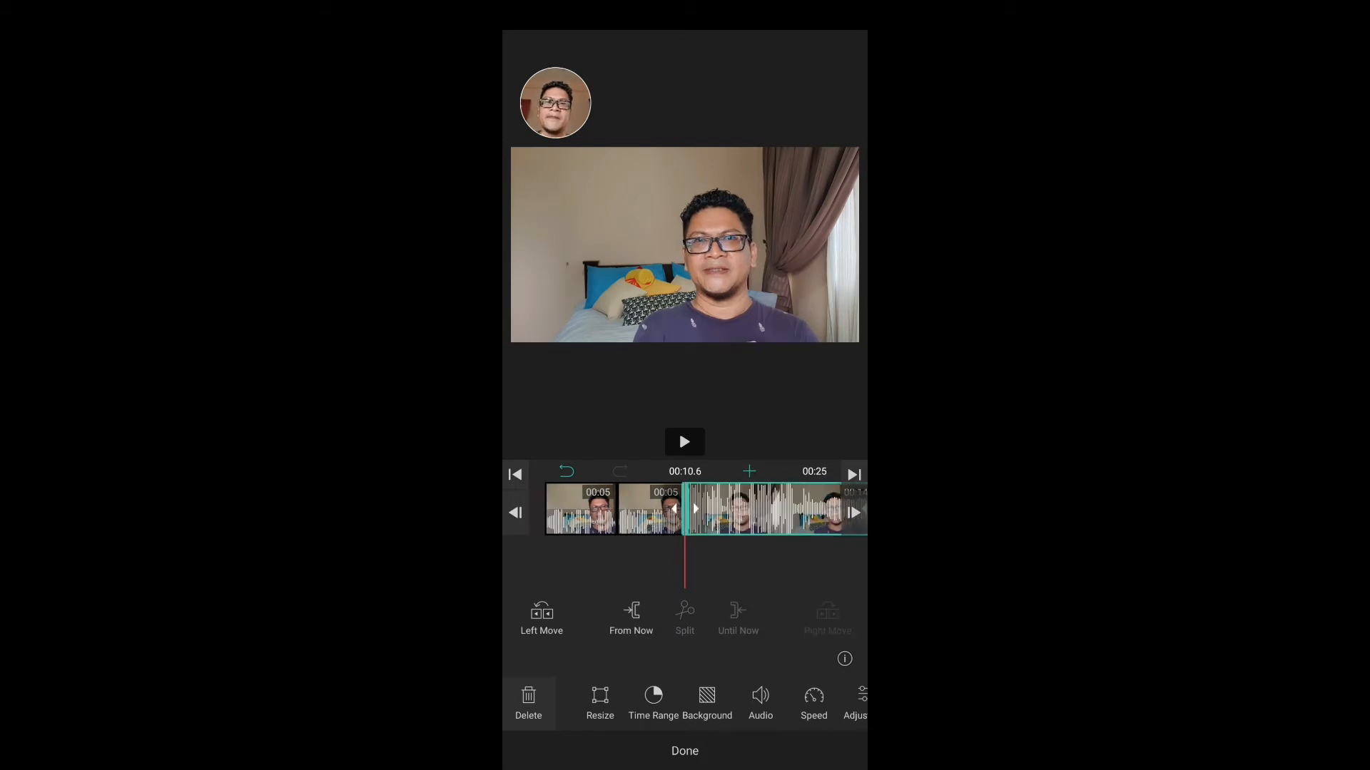
Split off another short section near 15 seconds.
{"action": "left_click", "coordinate": [684, 442]}
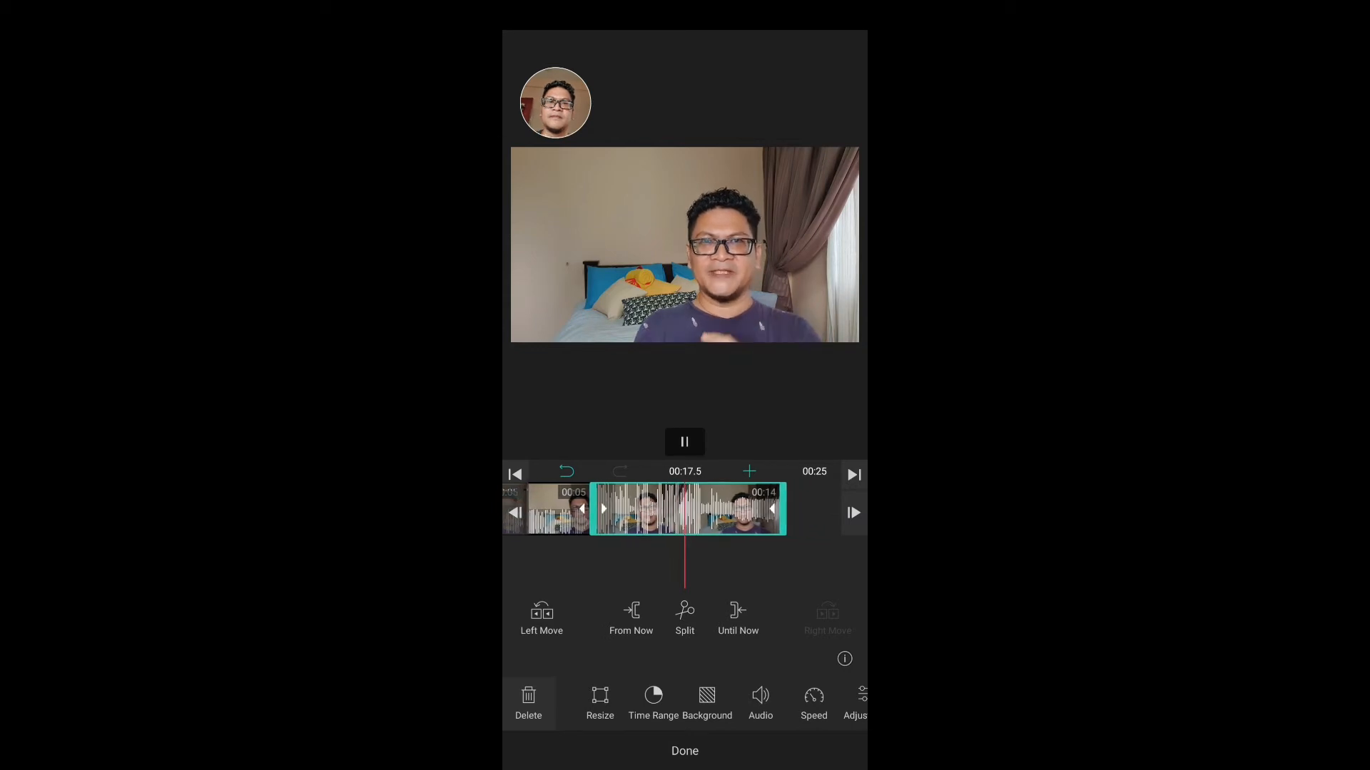
{"action": "left_click", "coordinate": [684, 441]}
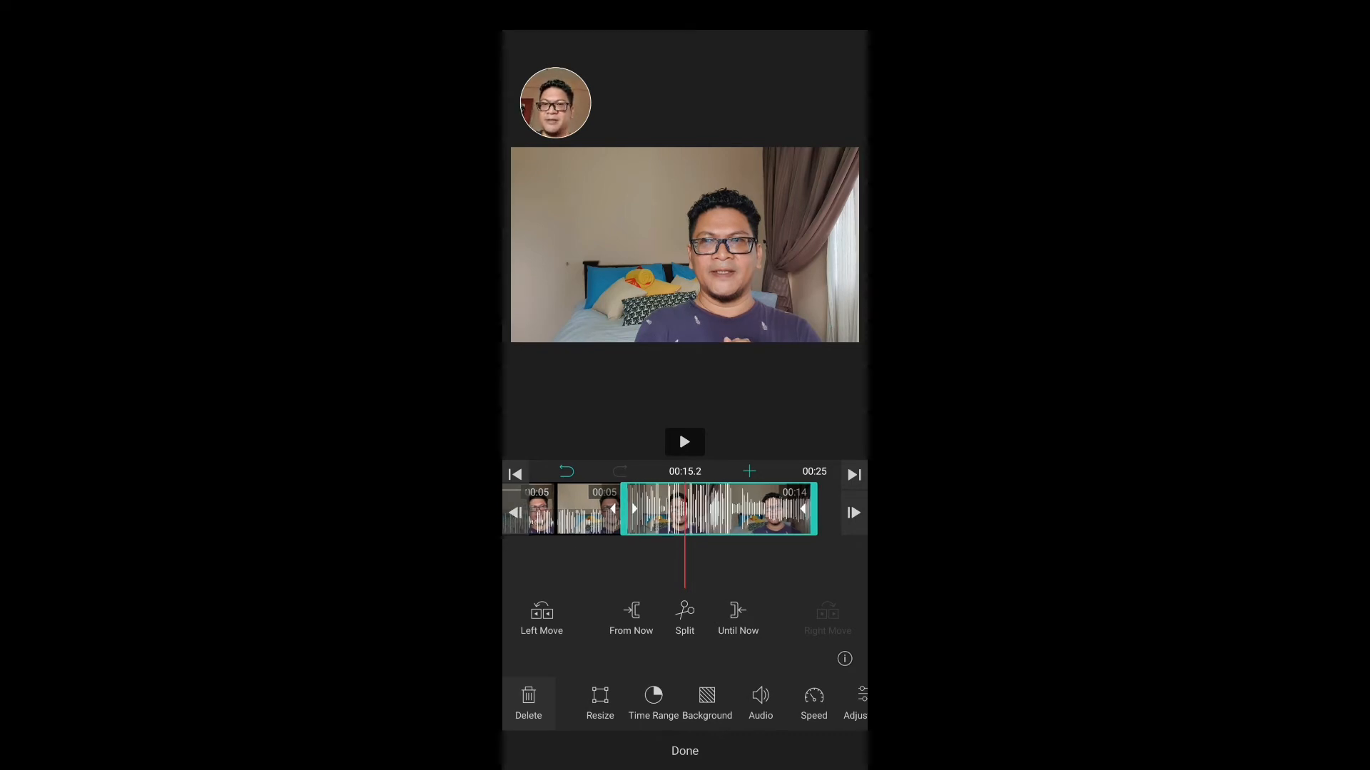
{"action": "left_click", "coordinate": [684, 441]}
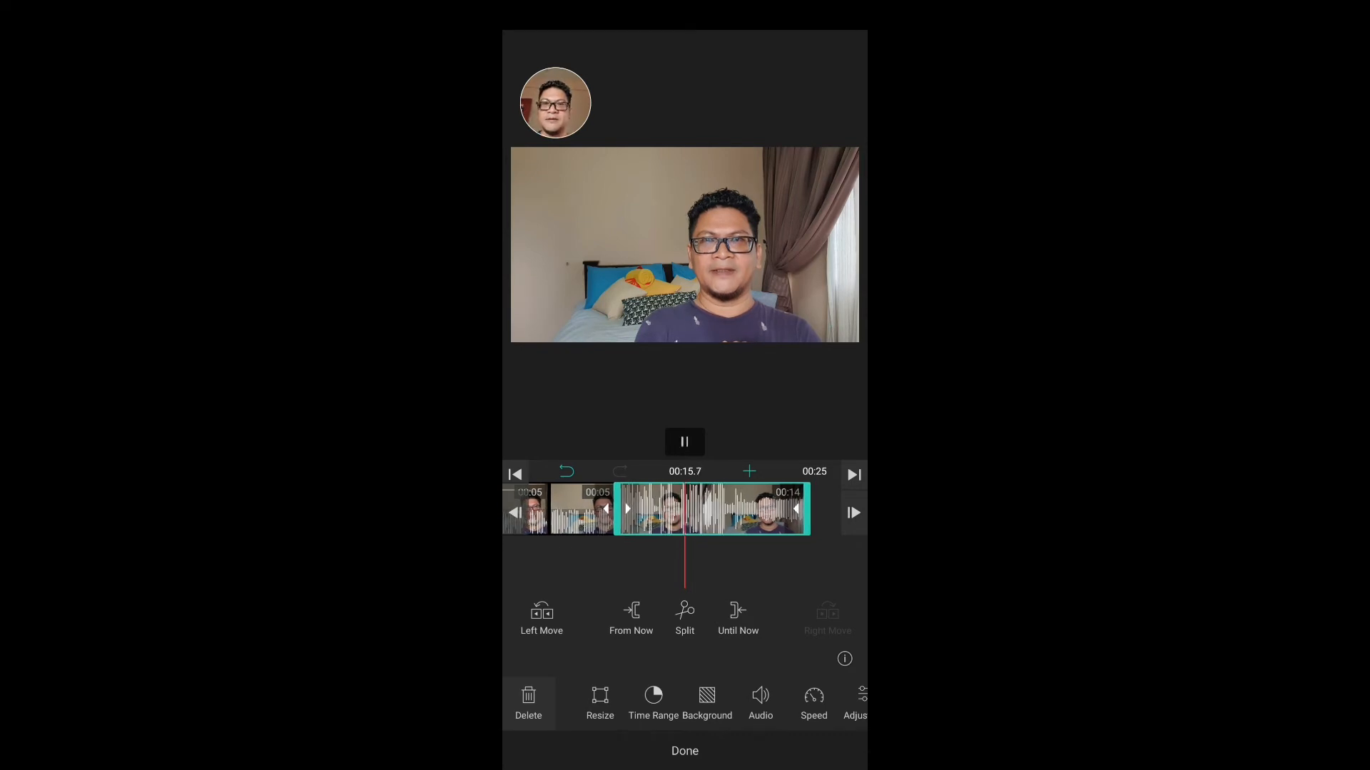
{"action": "left_click", "coordinate": [684, 441]}
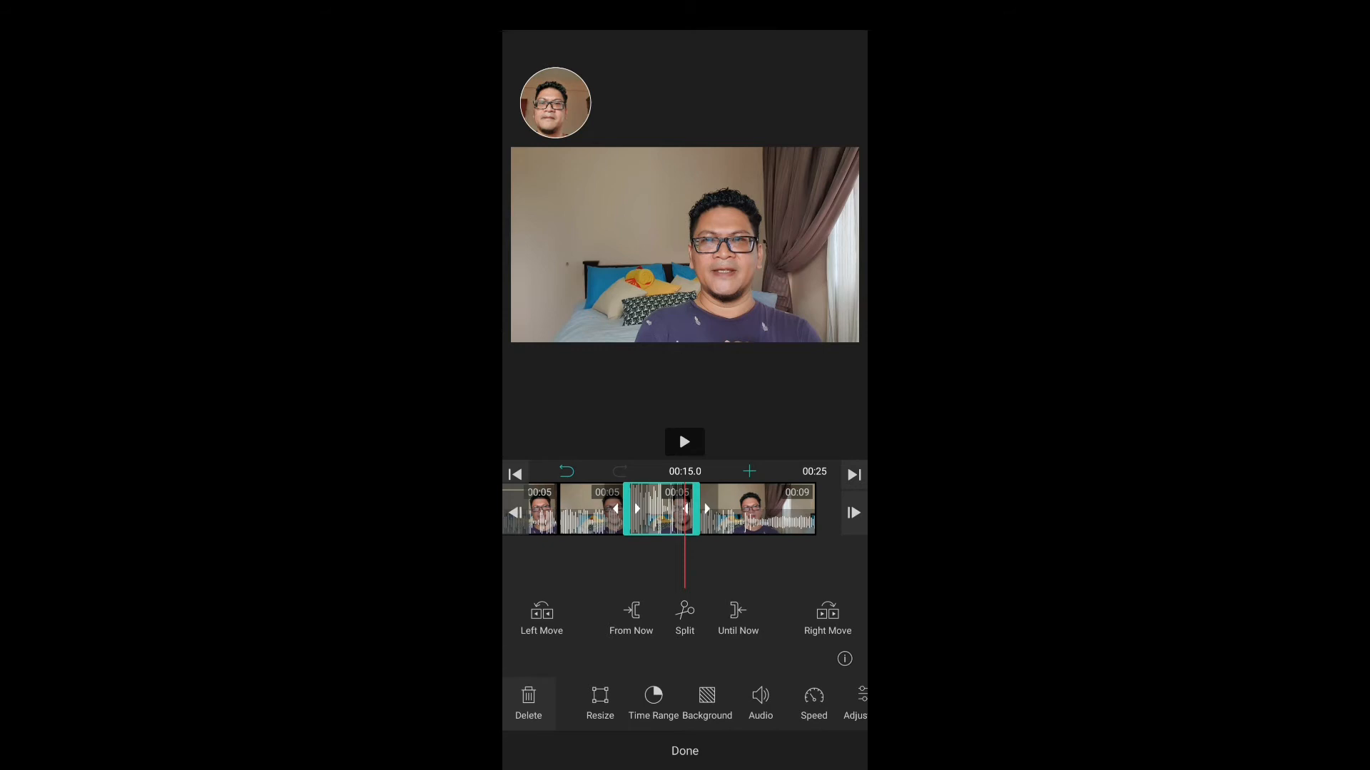
{"action": "left_click", "coordinate": [684, 441]}
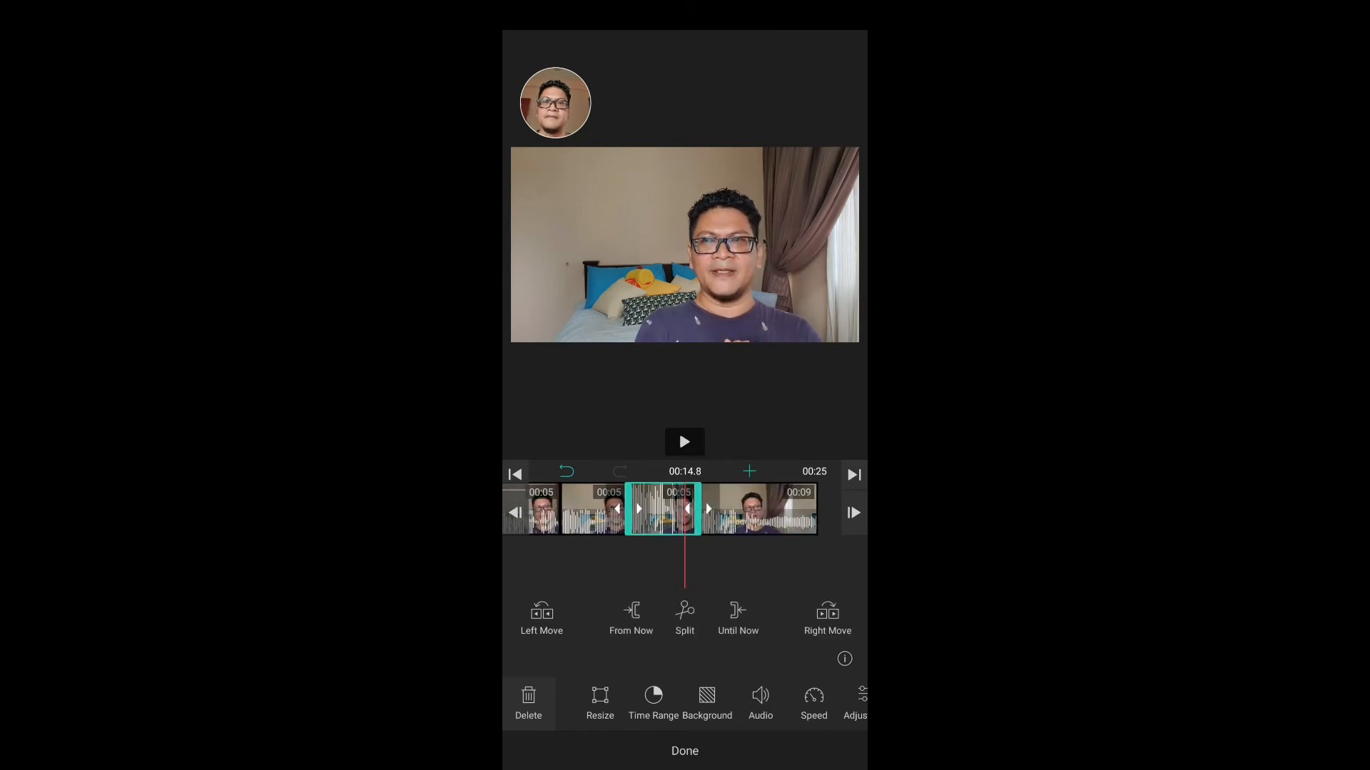
{"action": "left_click", "coordinate": [684, 441]}
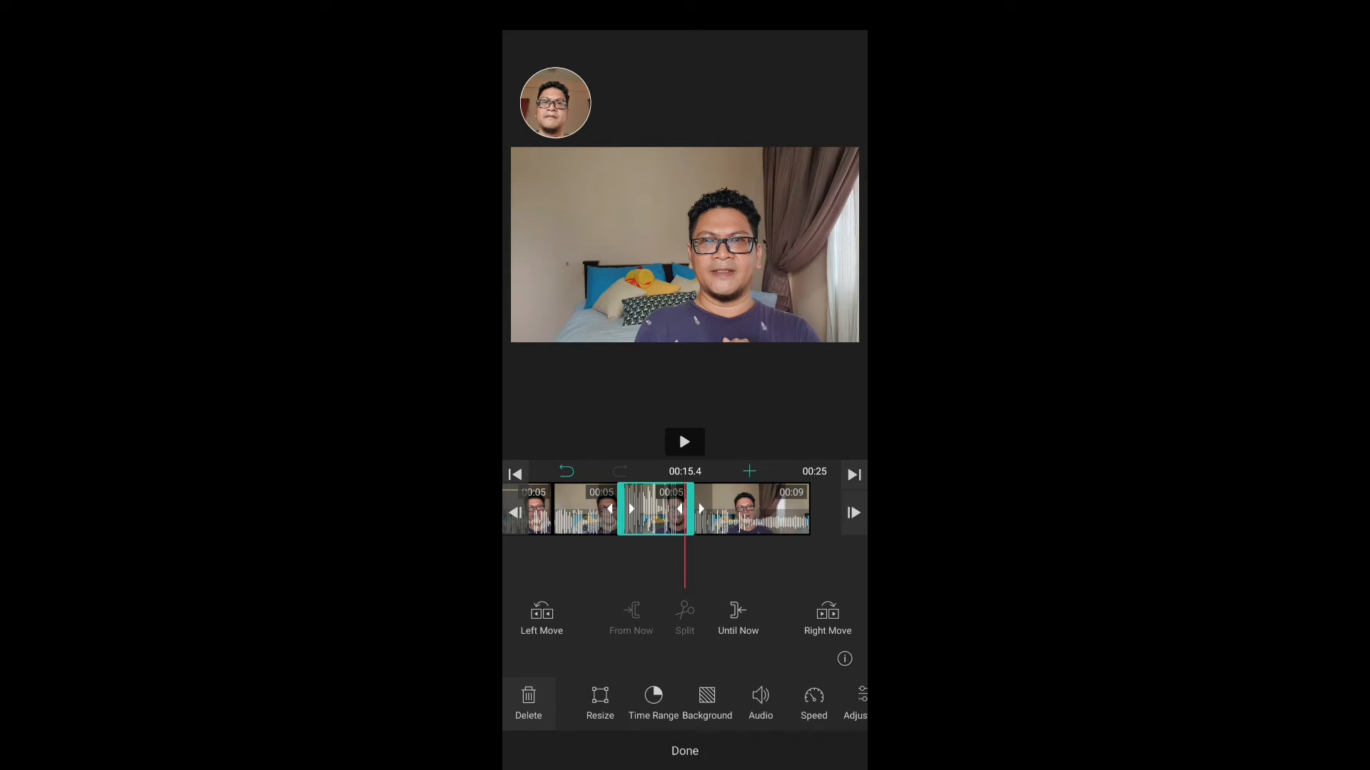
Split the final nine-second clip near 18.7 seconds into three- and six-second pieces.
{"action": "left_click", "coordinate": [684, 441]}
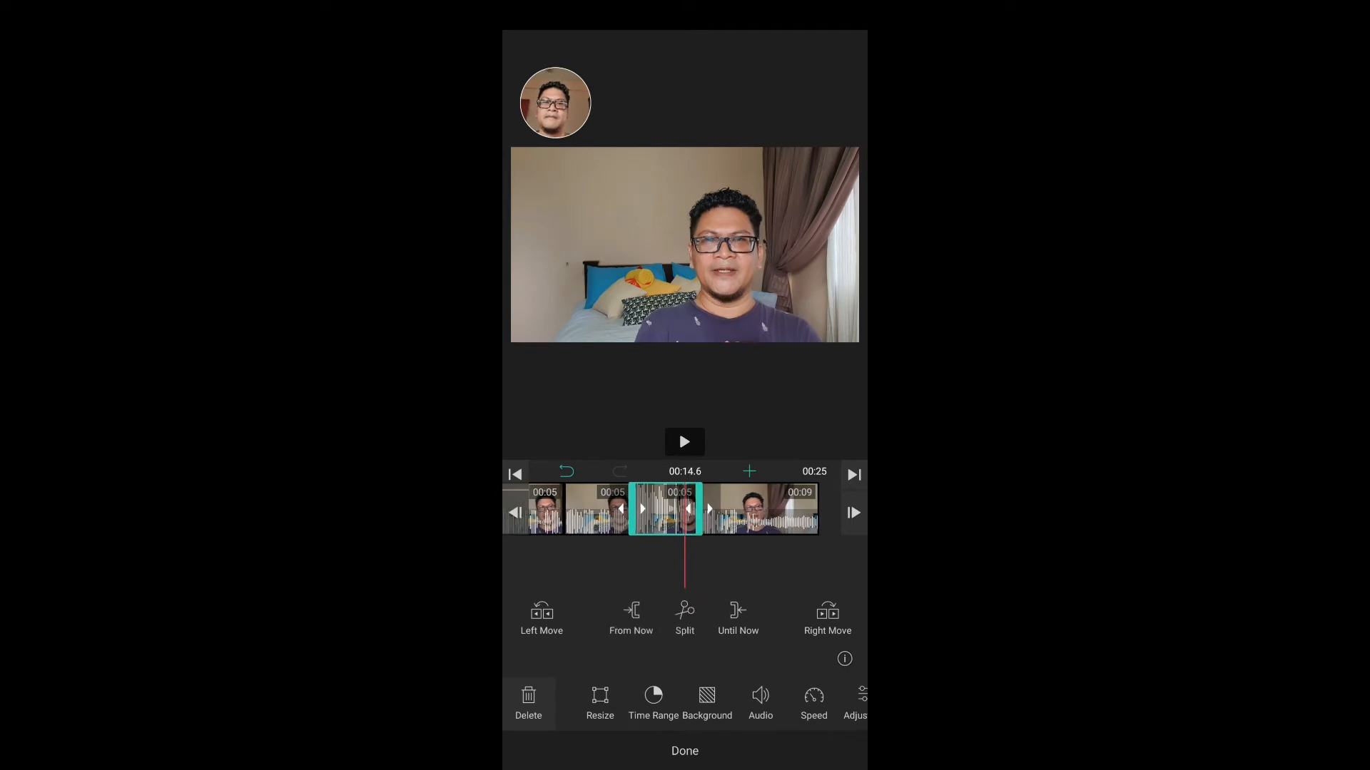
{"action": "left_click", "coordinate": [684, 441]}
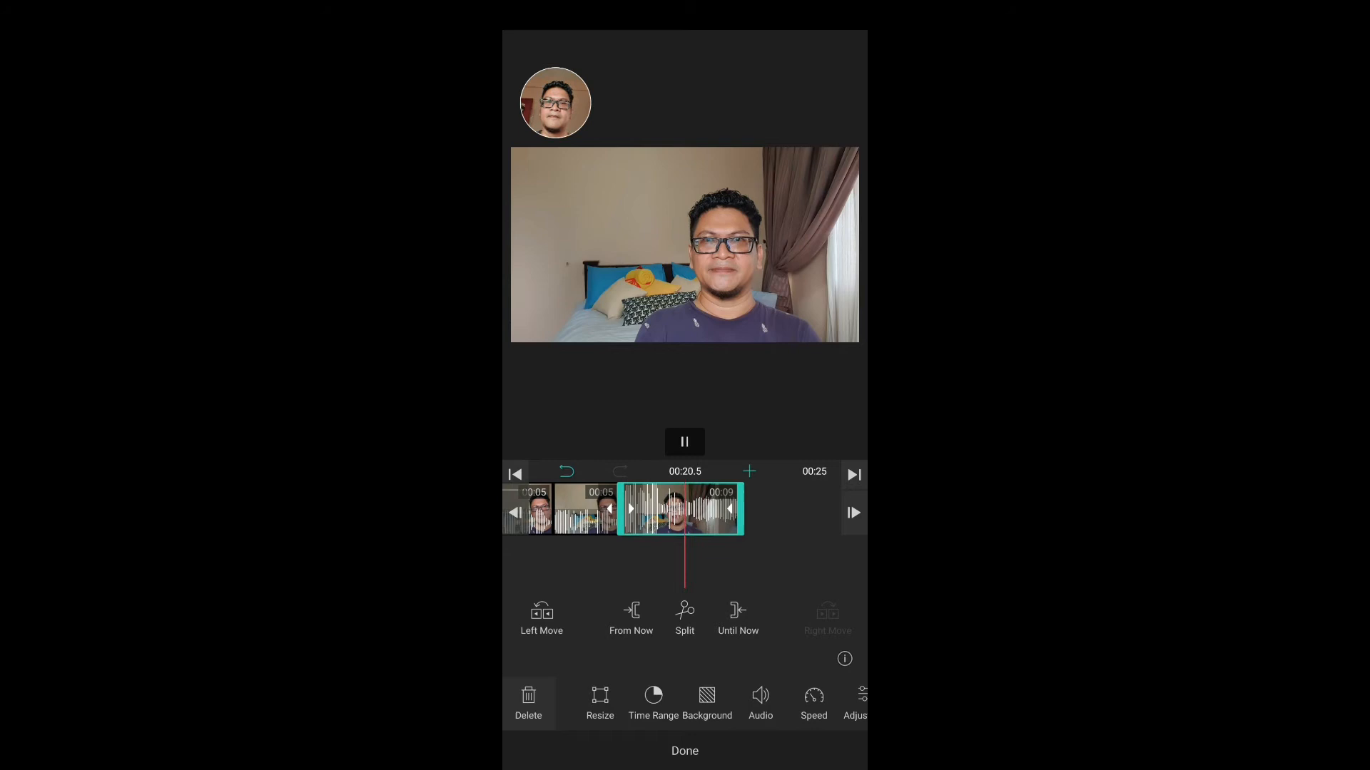
{"action": "left_click", "coordinate": [684, 441]}
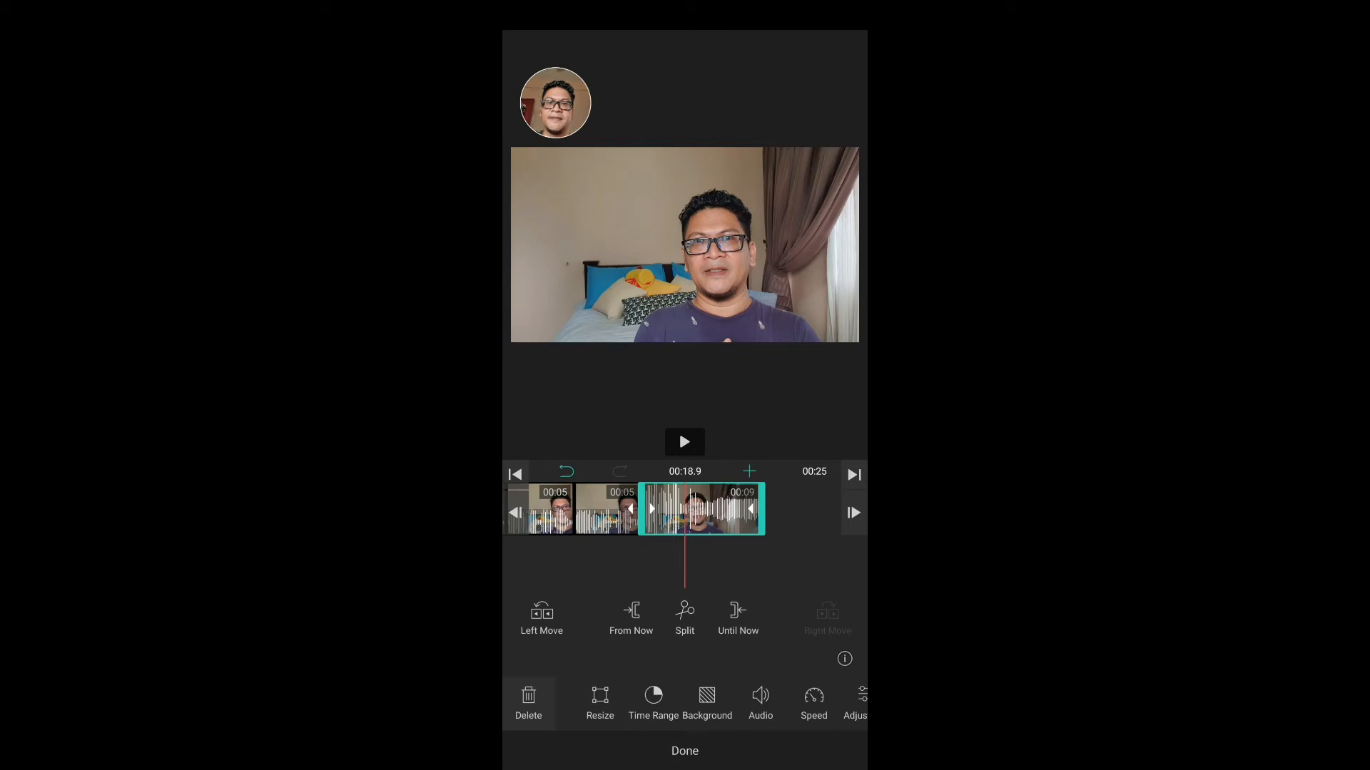
{"action": "left_click", "coordinate": [684, 440]}
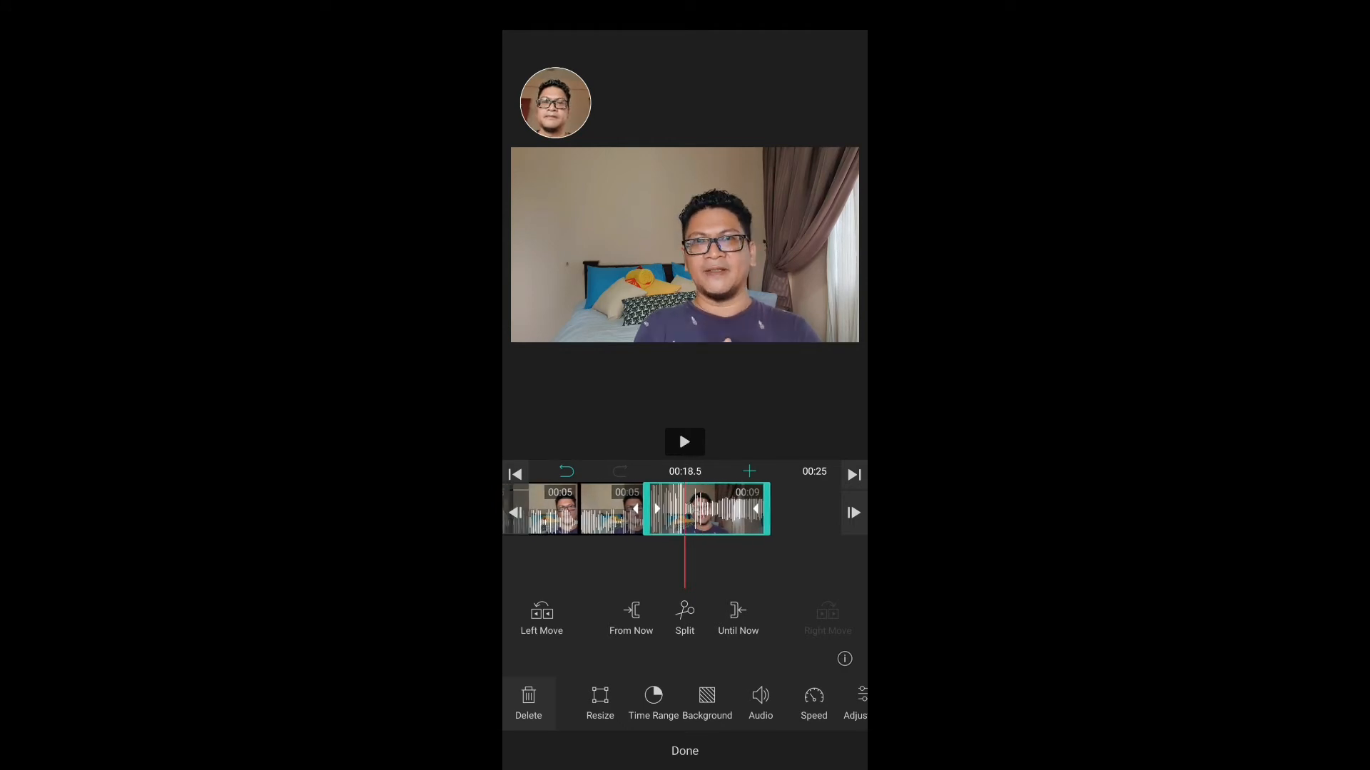
{"action": "left_click", "coordinate": [684, 441]}
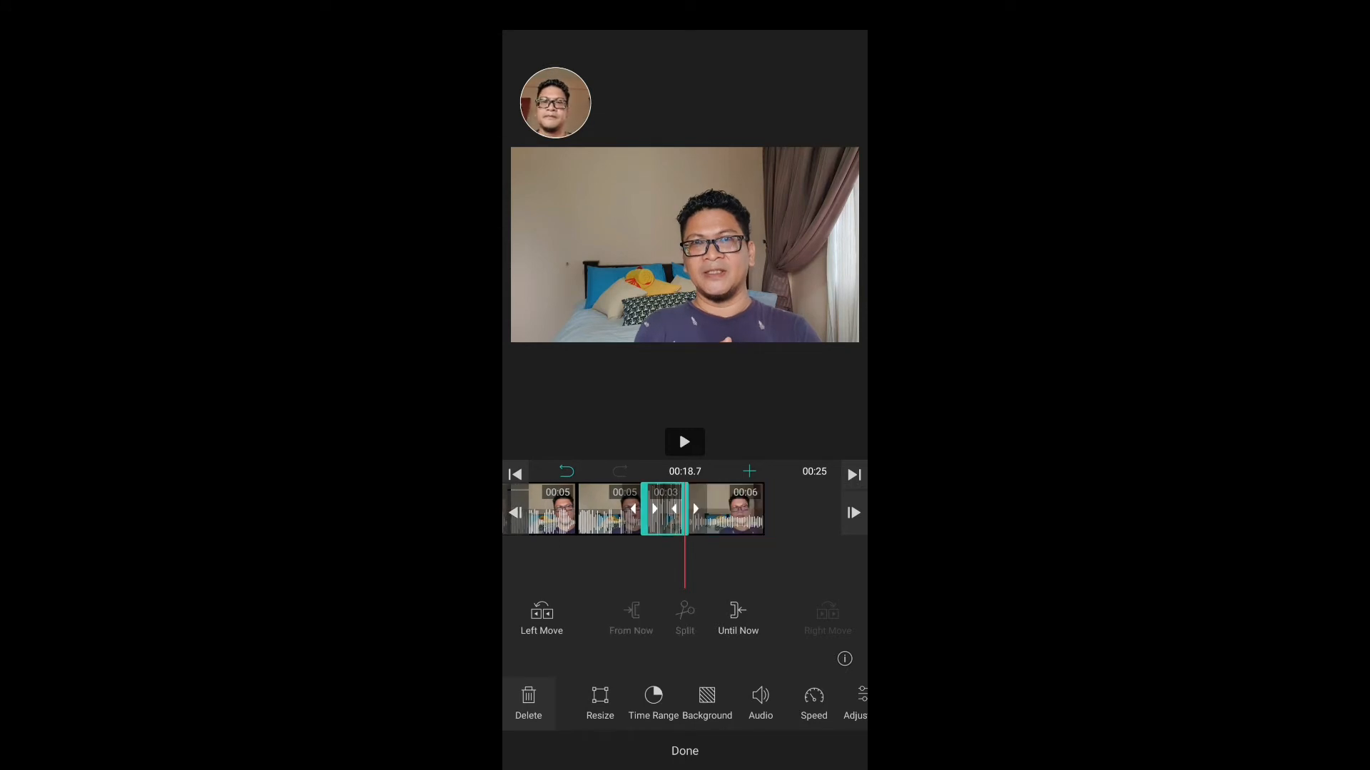
{"action": "left_click", "coordinate": [684, 442]}
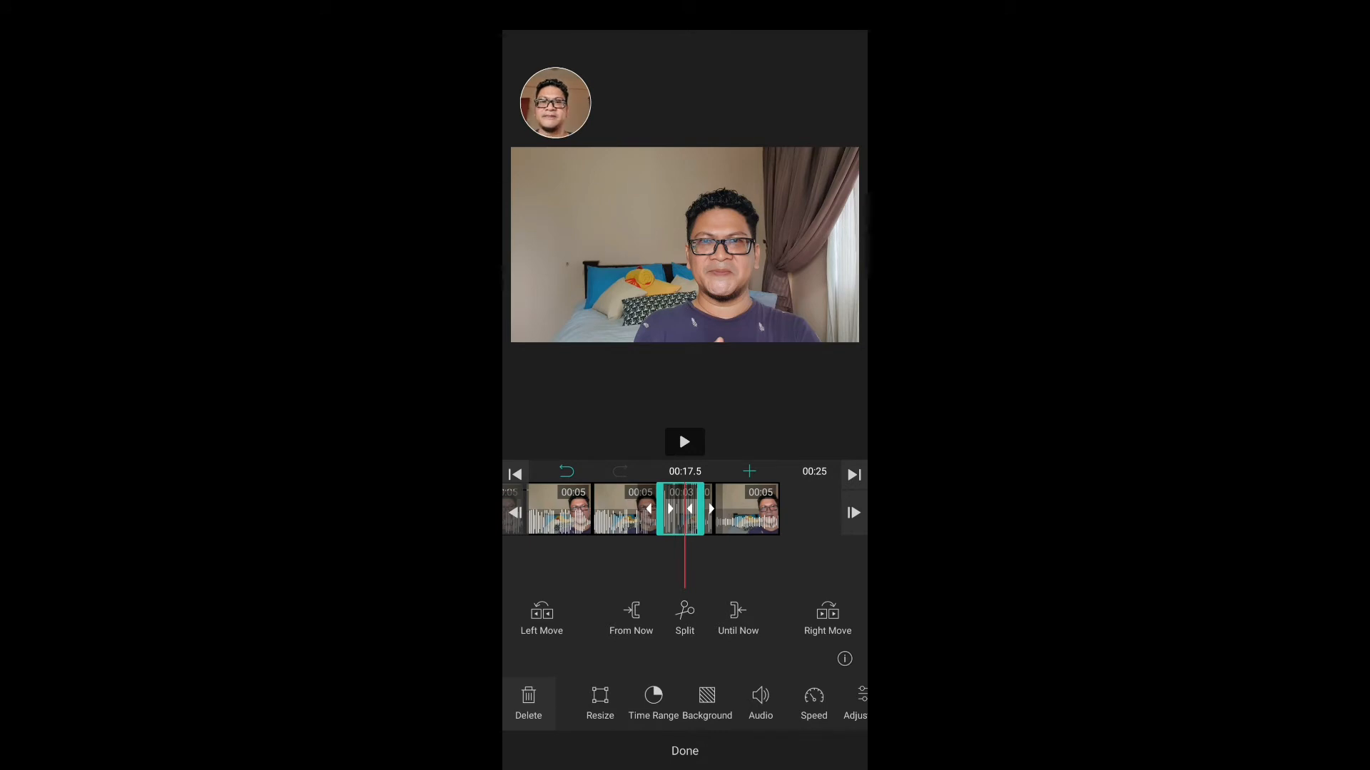
{"action": "left_click", "coordinate": [684, 442]}
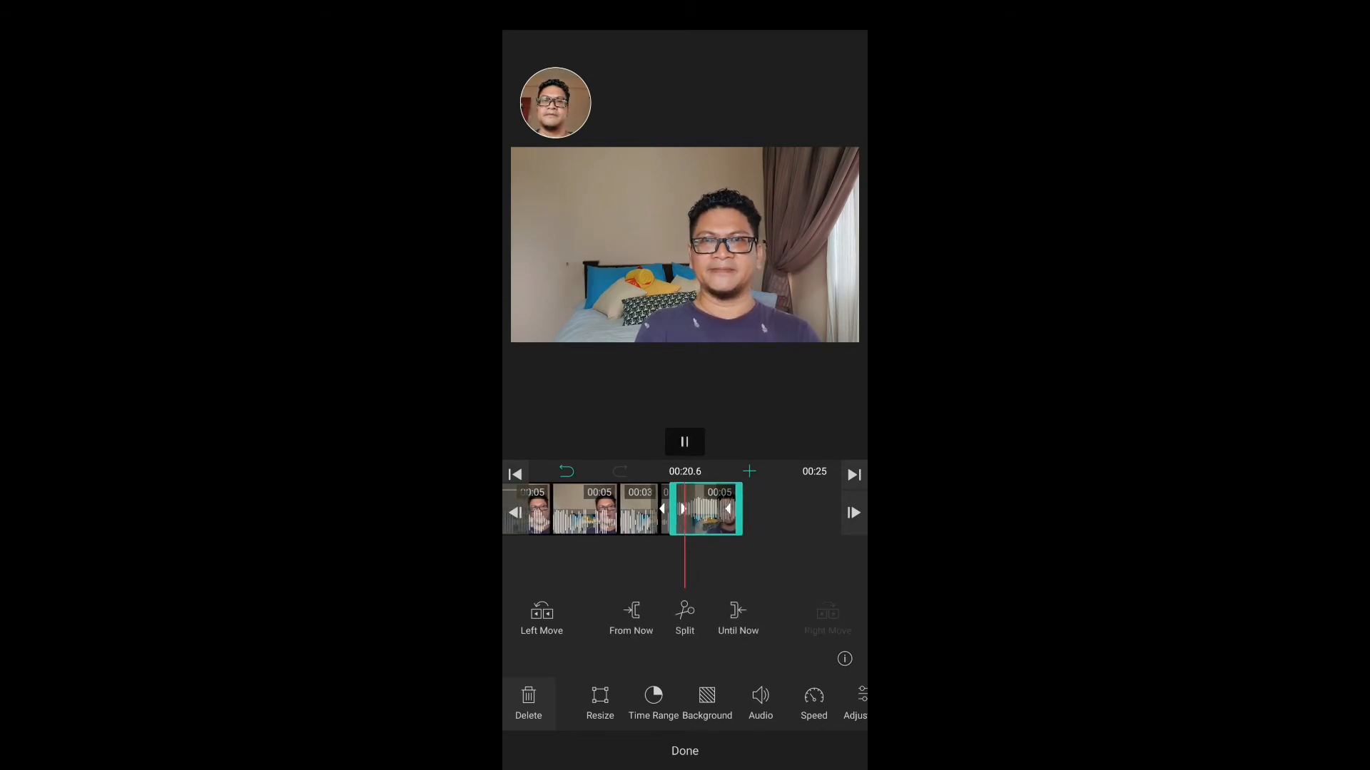
{"action": "left_click", "coordinate": [684, 440]}
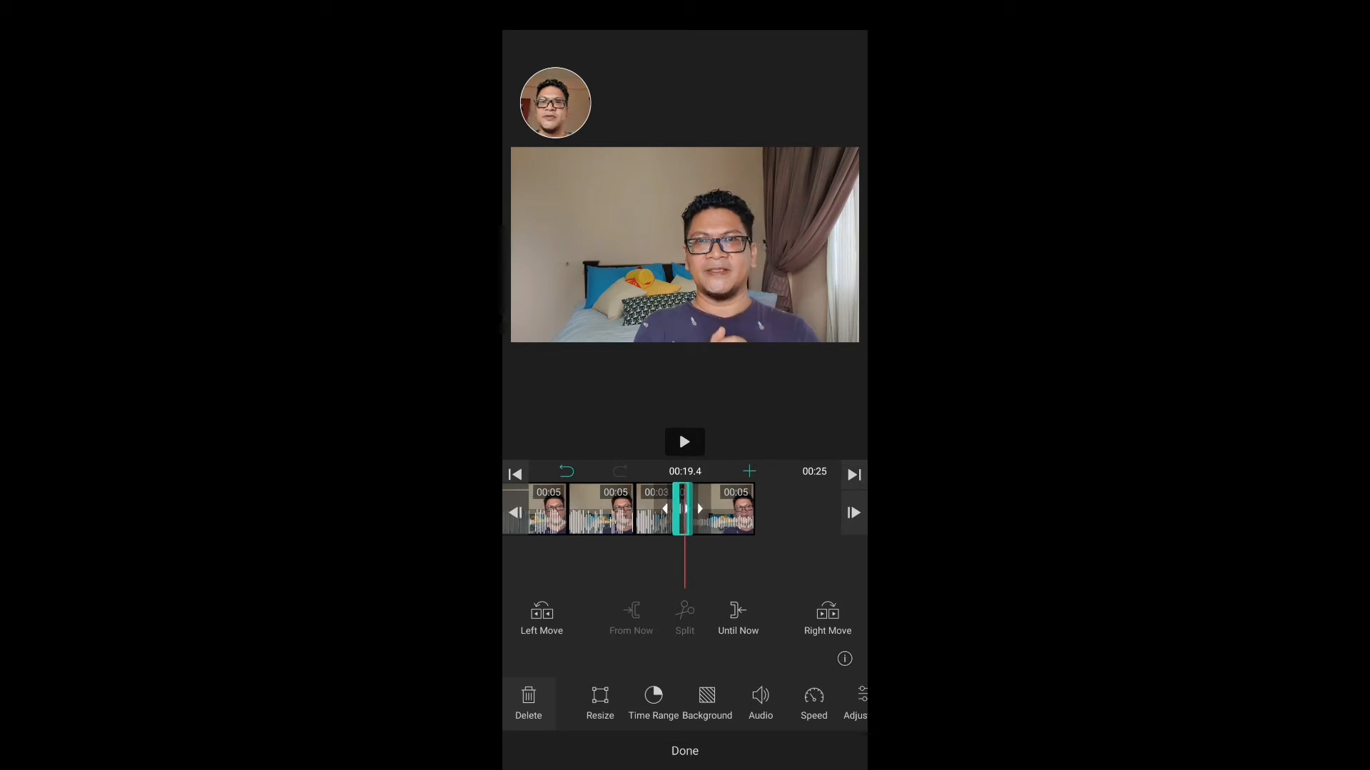
{"action": "left_click", "coordinate": [566, 472]}
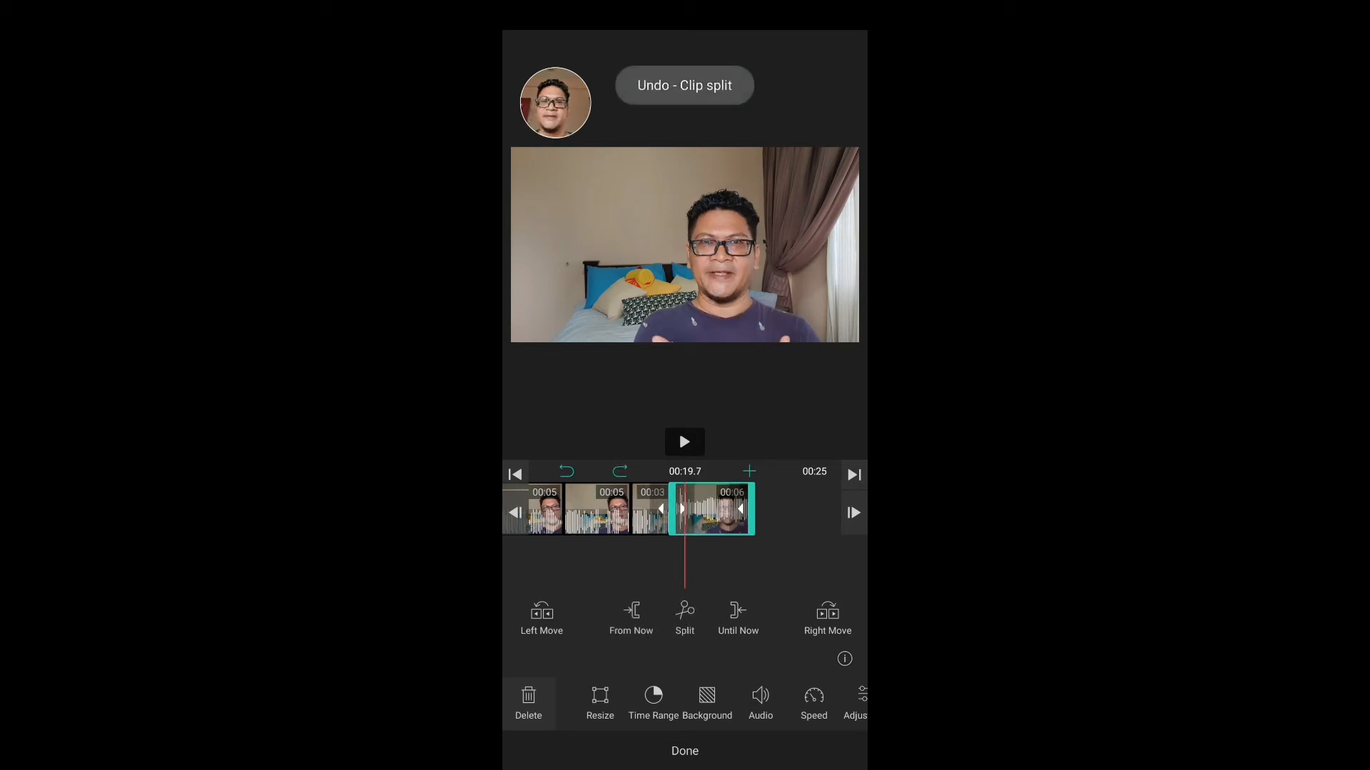
{"action": "left_click", "coordinate": [566, 472]}
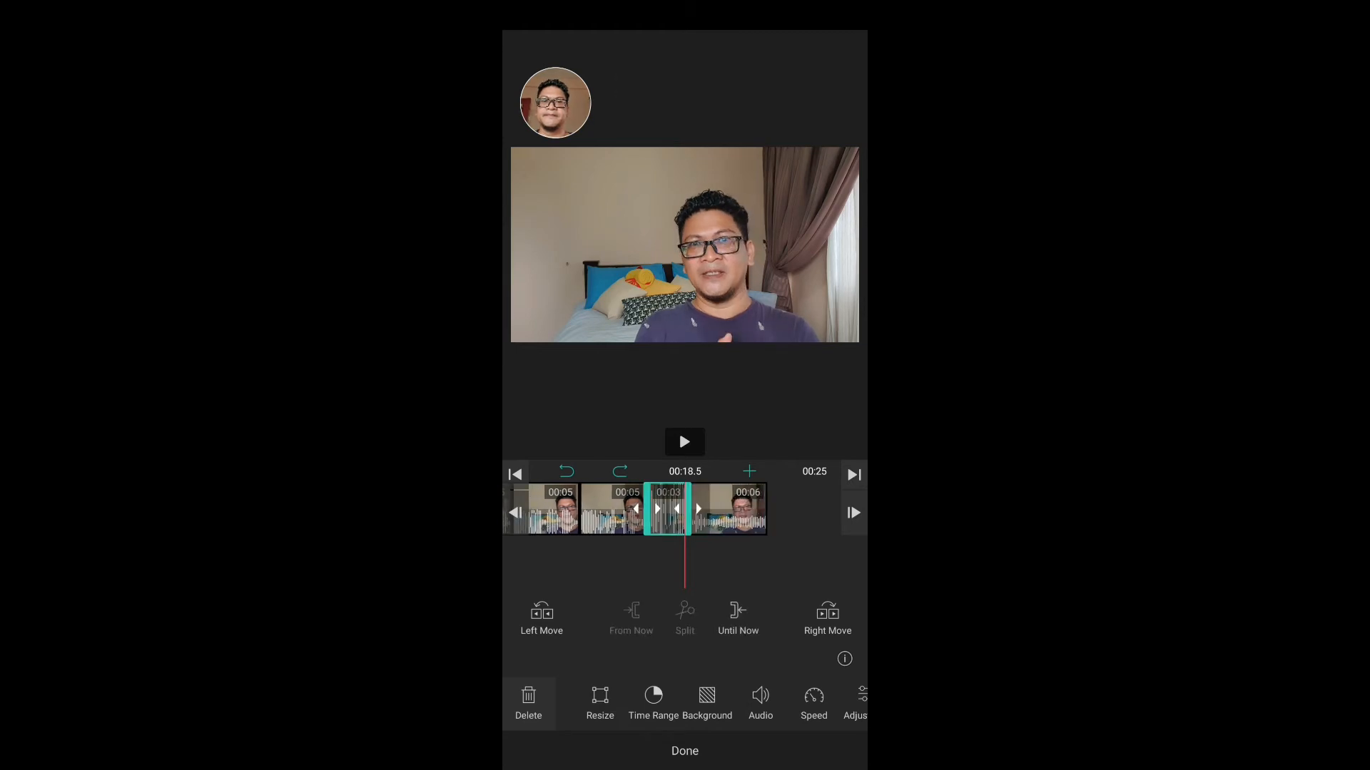
{"action": "left_click", "coordinate": [684, 443]}
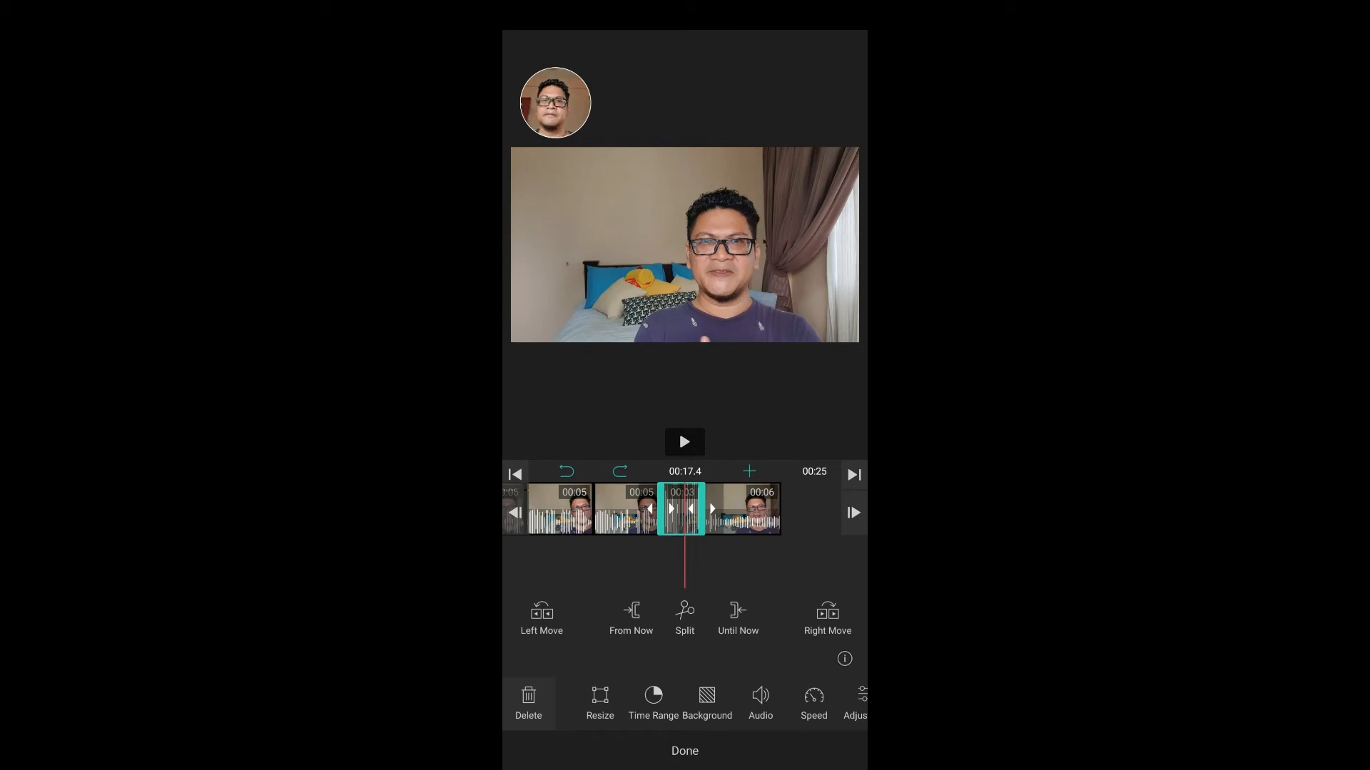
{"action": "left_click", "coordinate": [684, 442]}
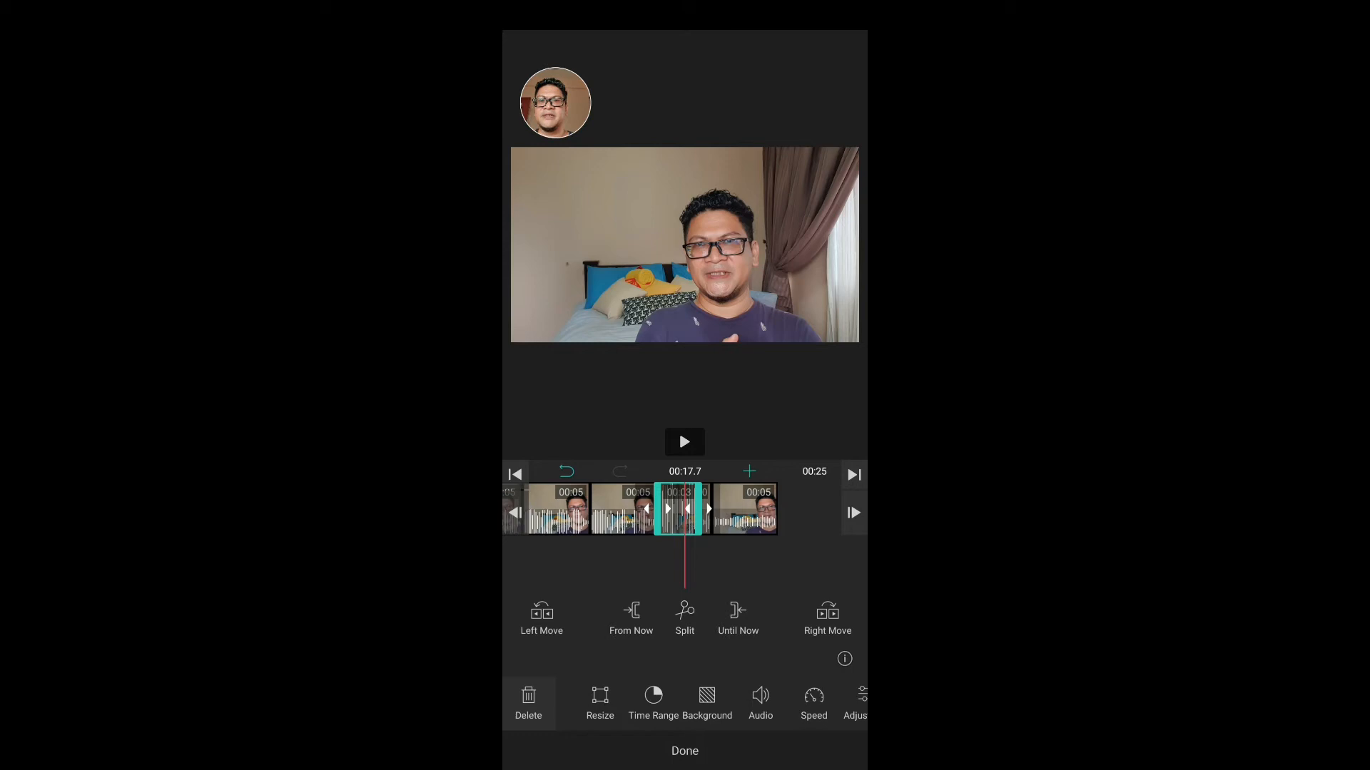
{"action": "left_click", "coordinate": [685, 441]}
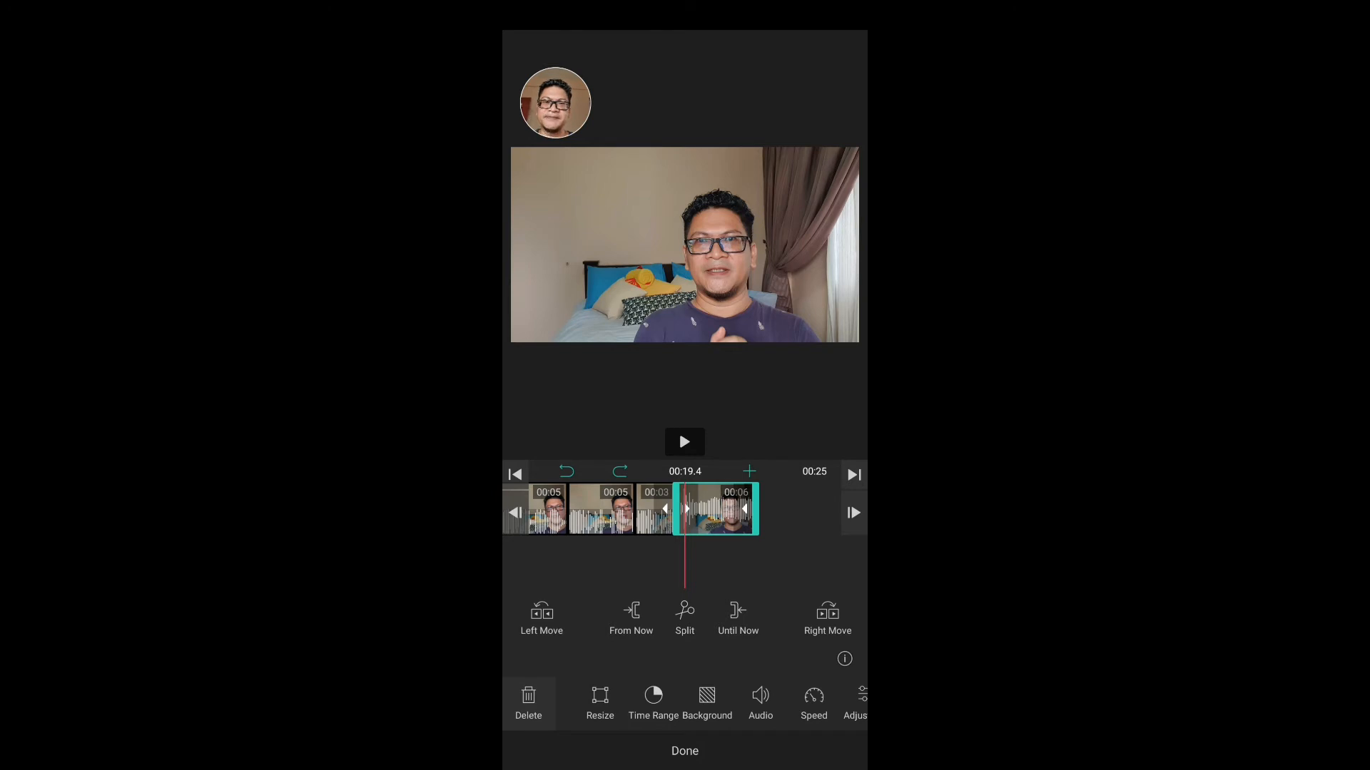
{"action": "left_click", "coordinate": [619, 471]}
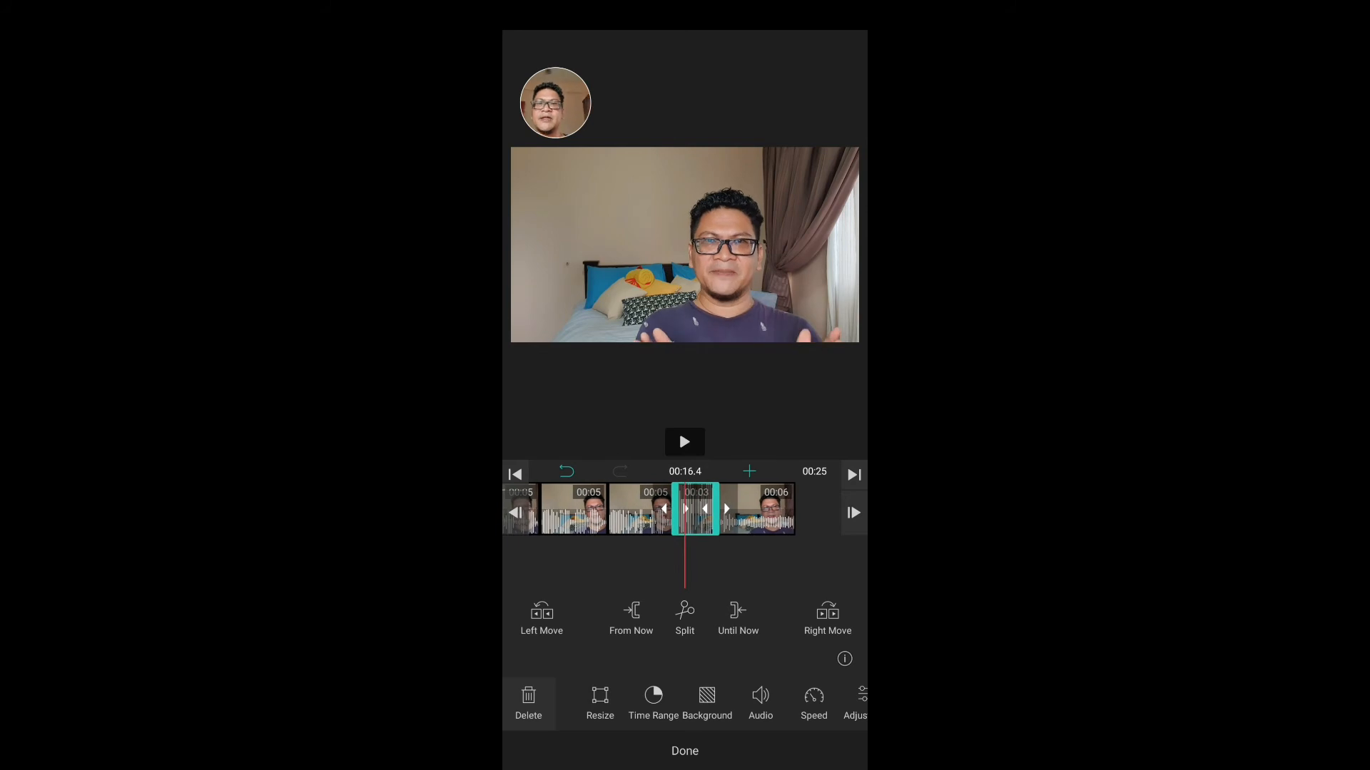
Trim the final speech clip's tail down to five seconds.
{"action": "left_click", "coordinate": [684, 441]}
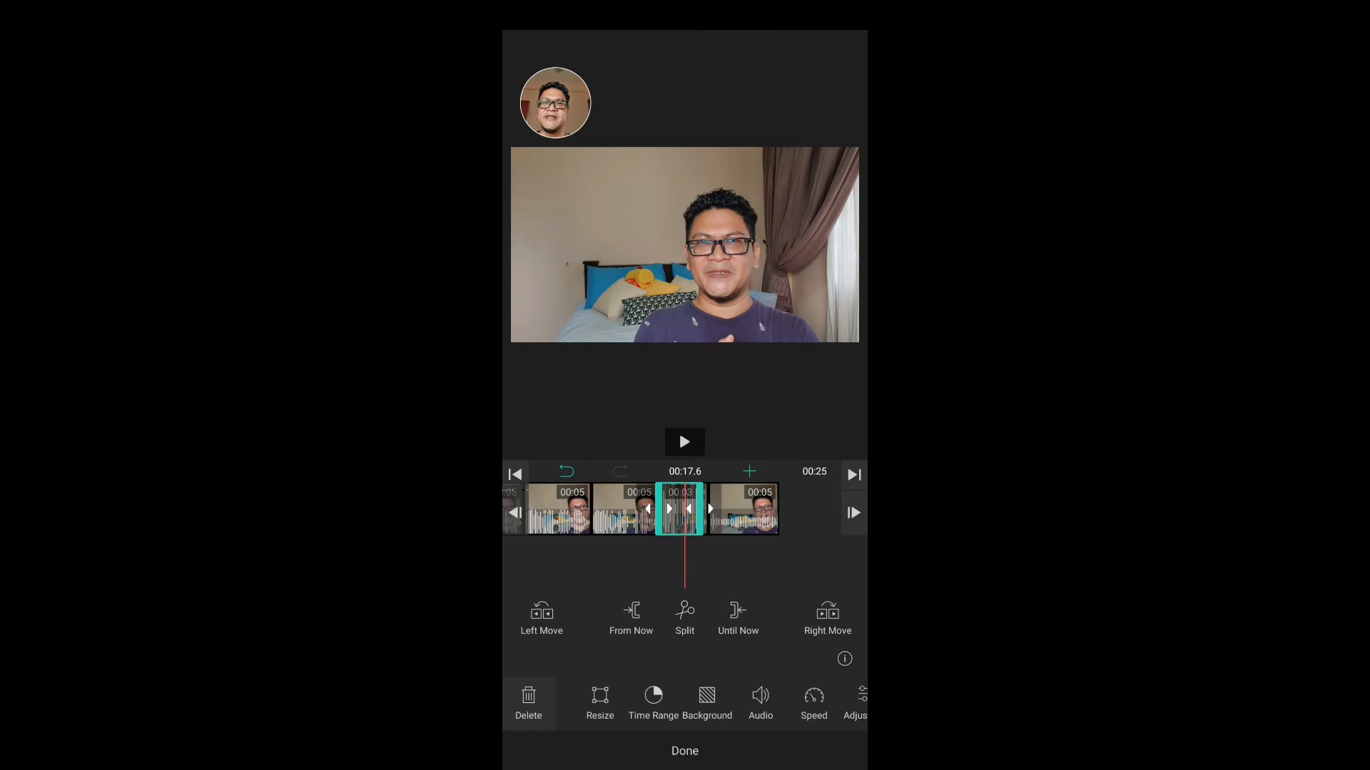
{"action": "left_click", "coordinate": [684, 442]}
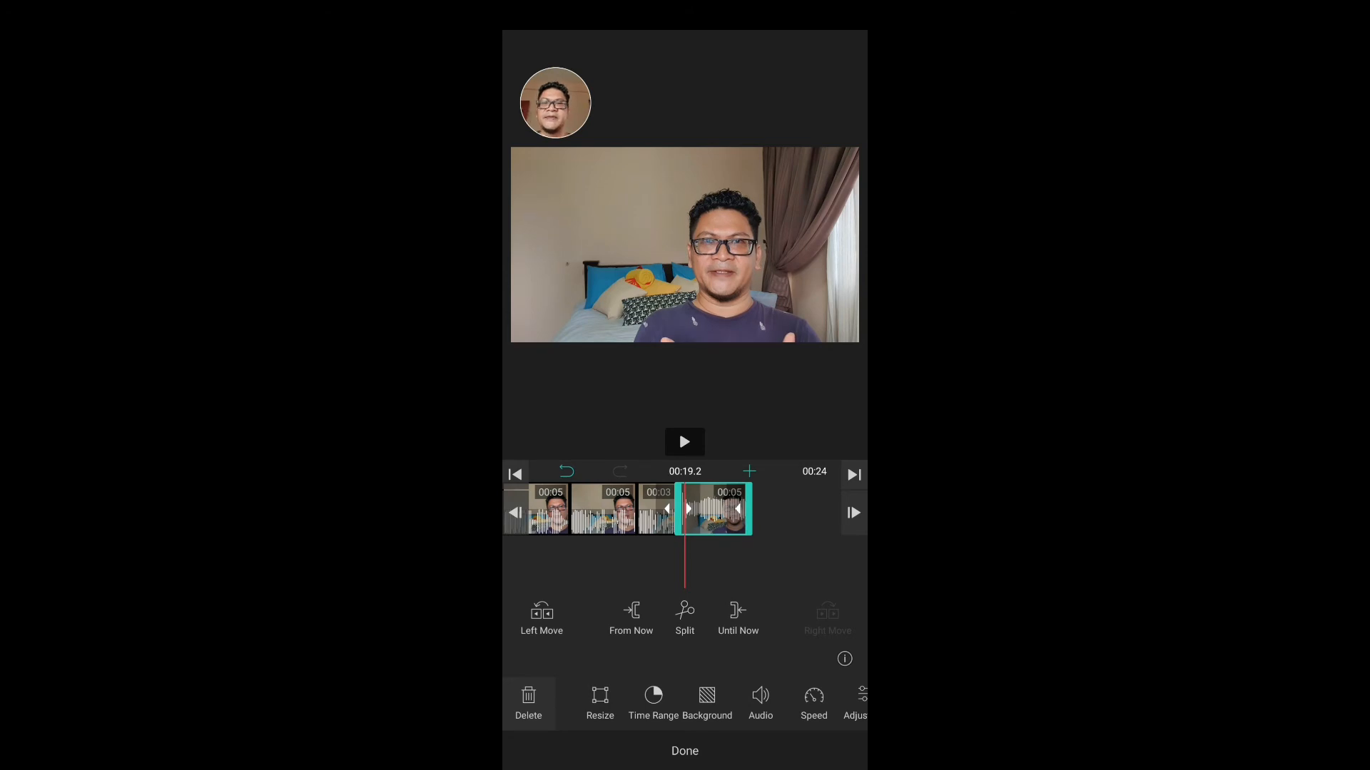
Review the ending, remove the 00:03 pause clip, and return the playhead to the start.
{"action": "left_click", "coordinate": [684, 442]}
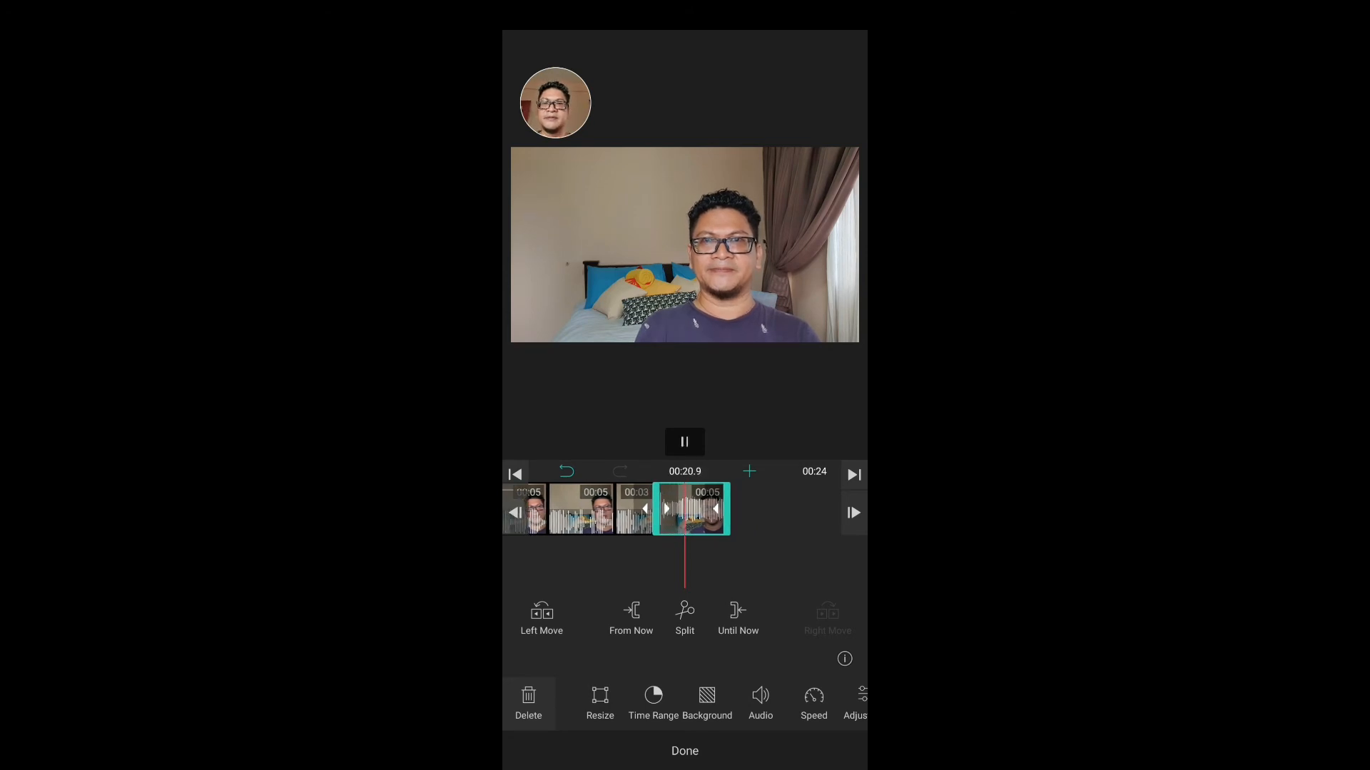
{"action": "left_click", "coordinate": [684, 441]}
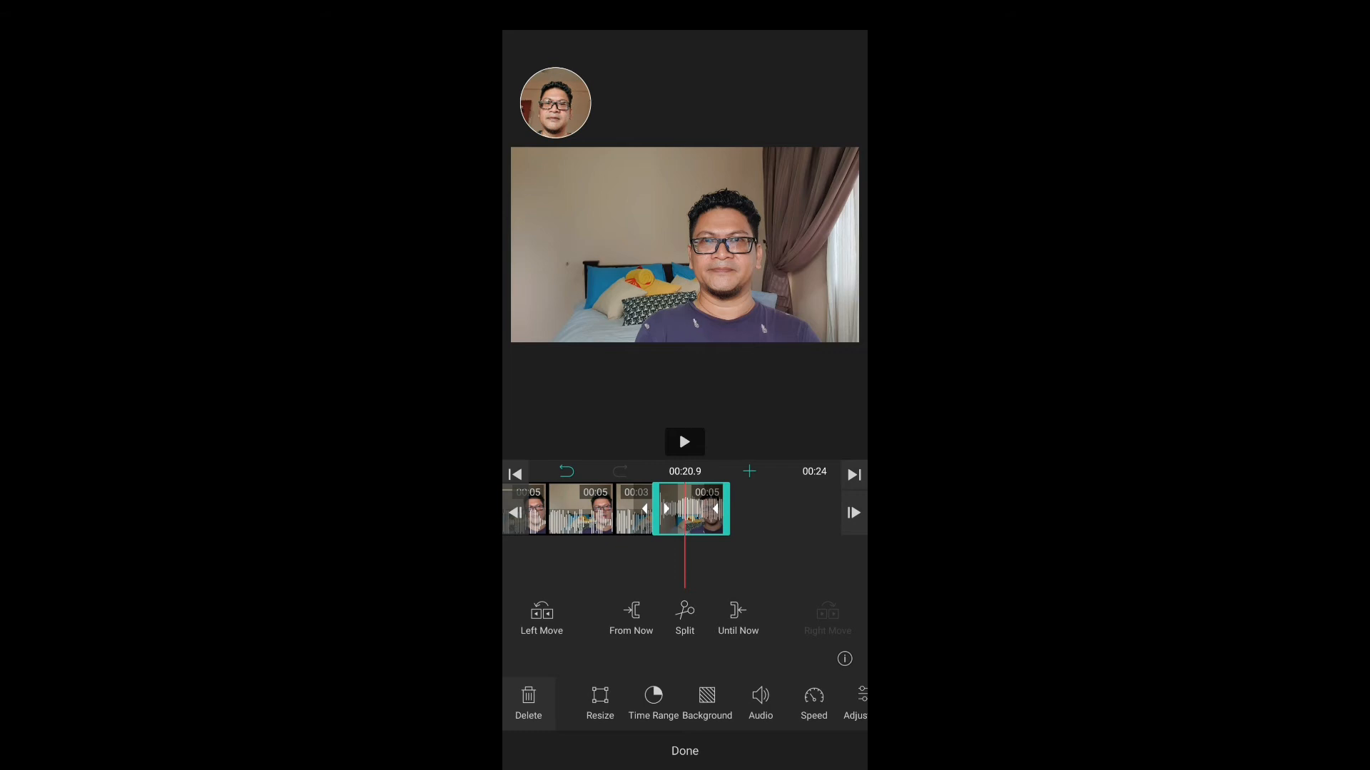
{"action": "left_click", "coordinate": [684, 440]}
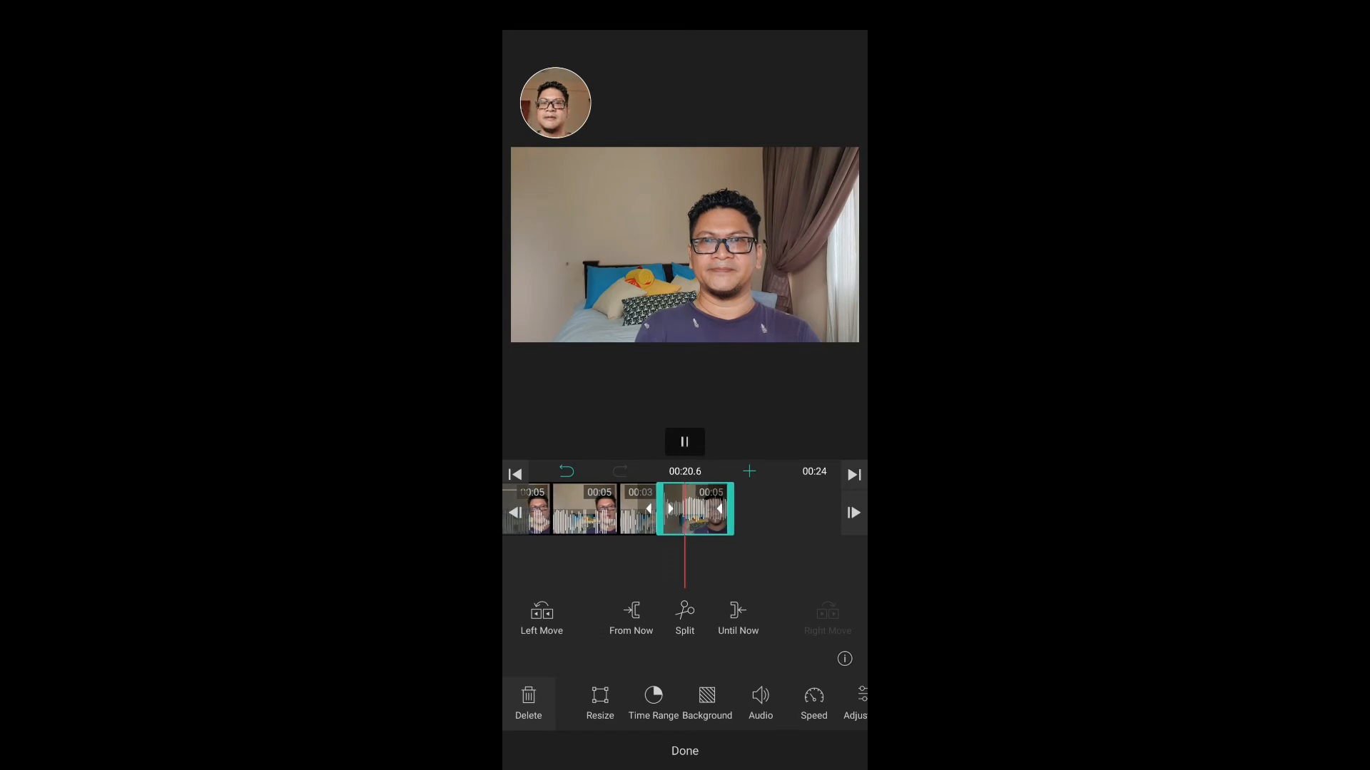
{"action": "left_click", "coordinate": [684, 441]}
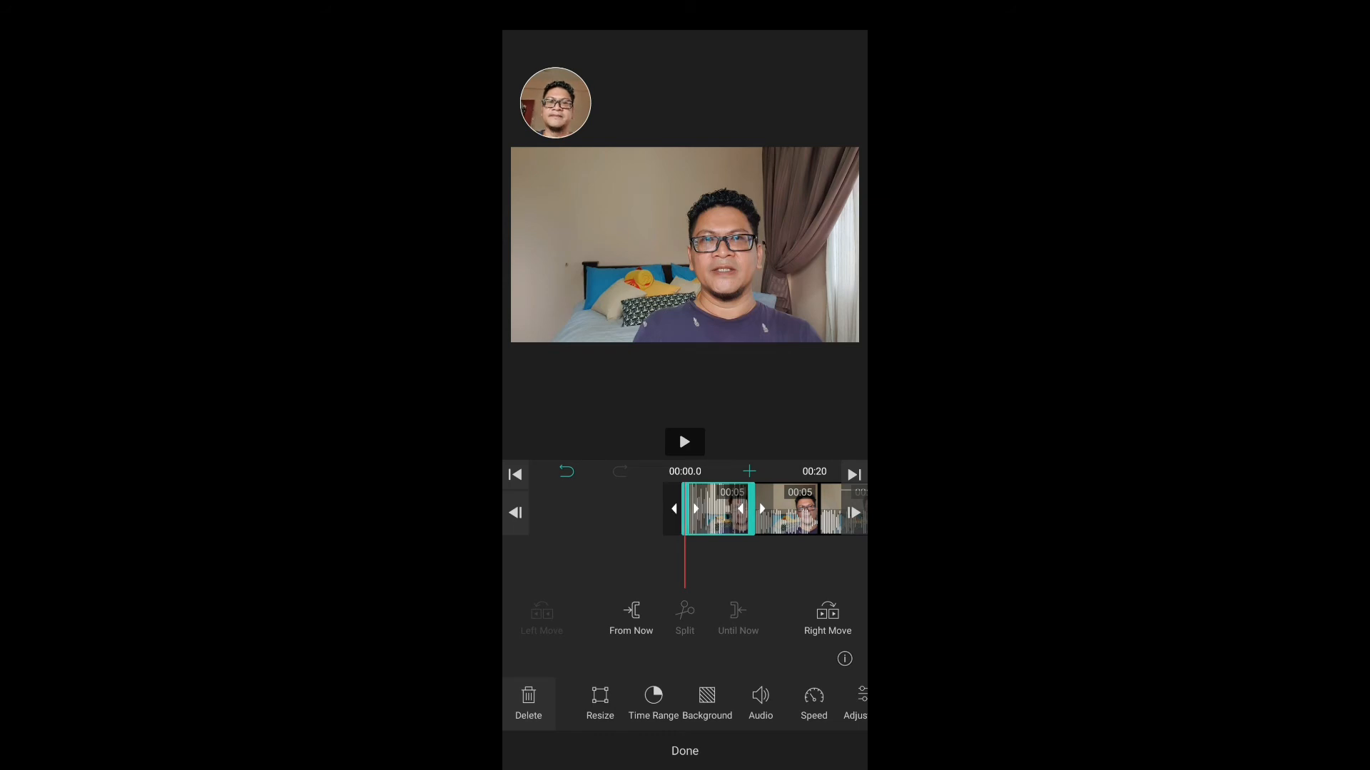
{"action": "left_click", "coordinate": [685, 441]}
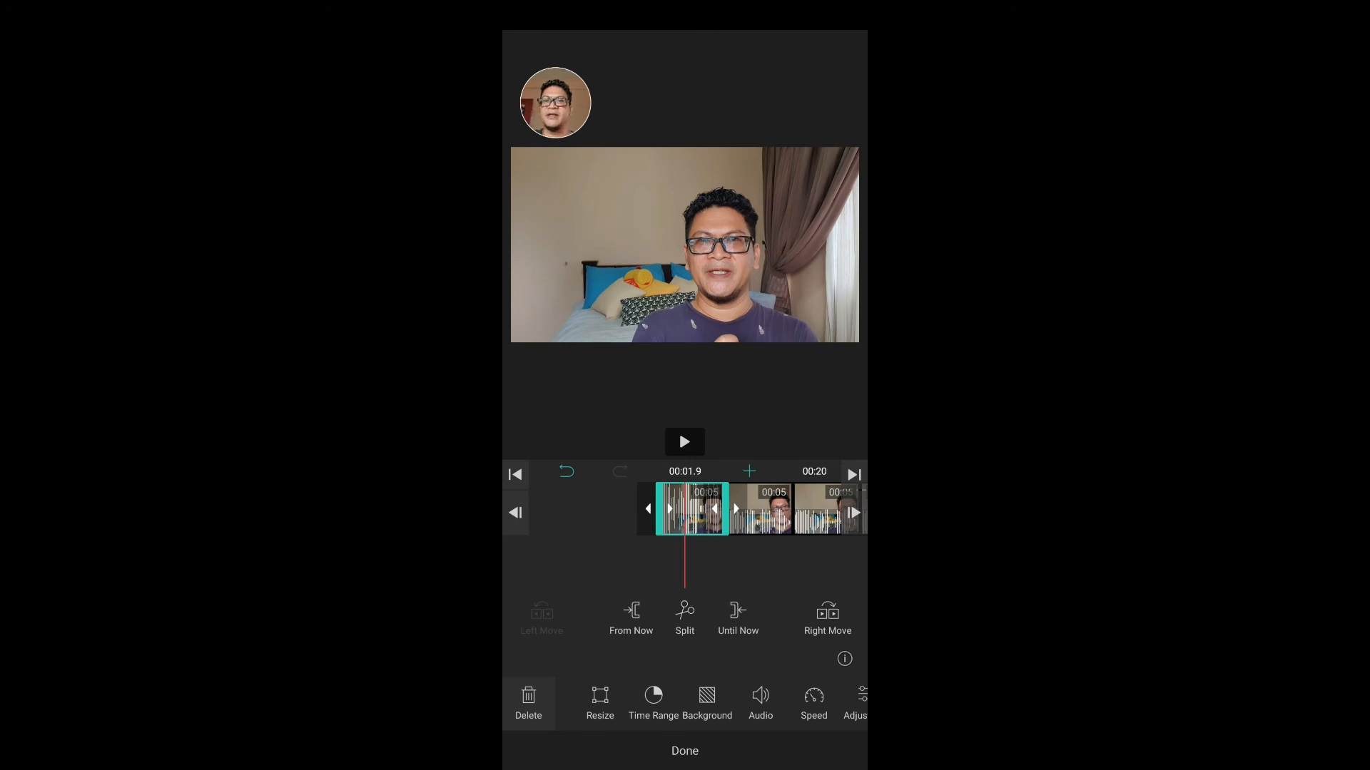
{"action": "left_click", "coordinate": [566, 471]}
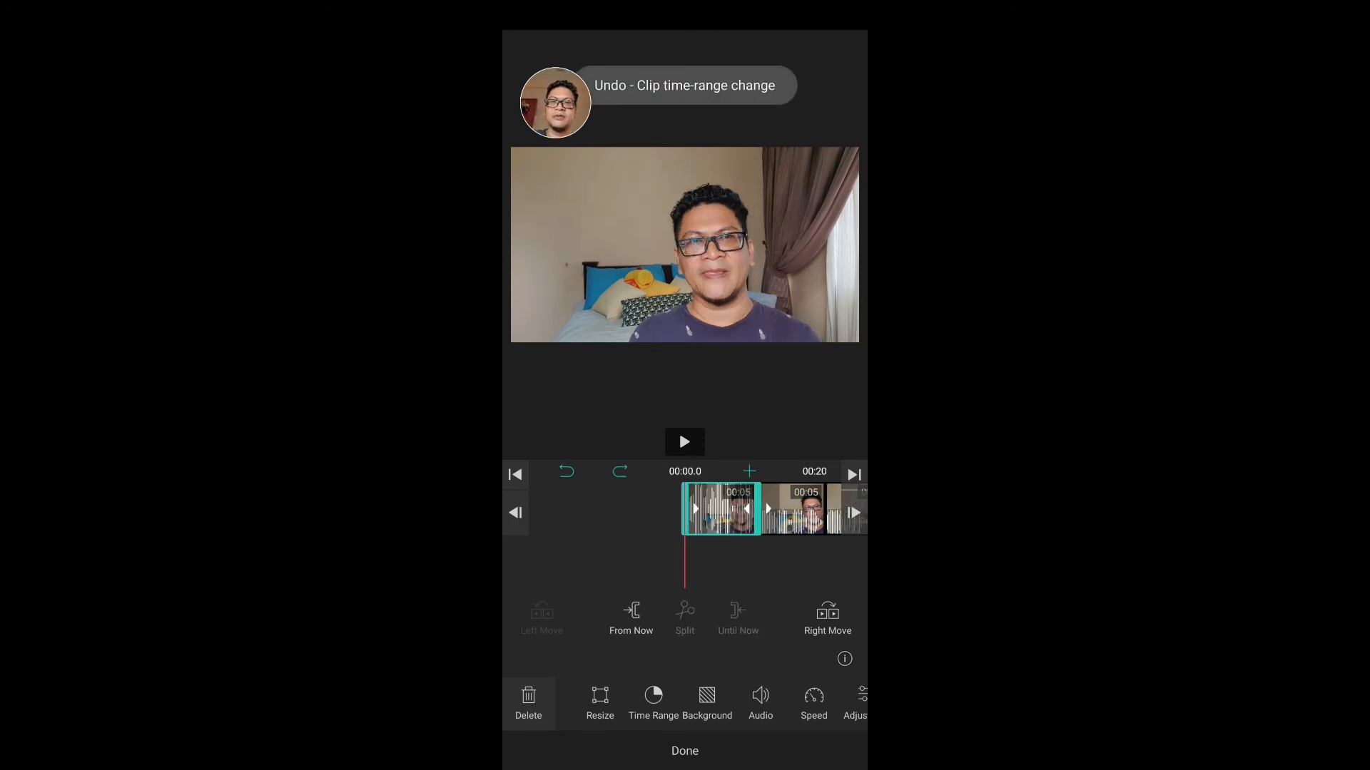
{"action": "left_click", "coordinate": [684, 441]}
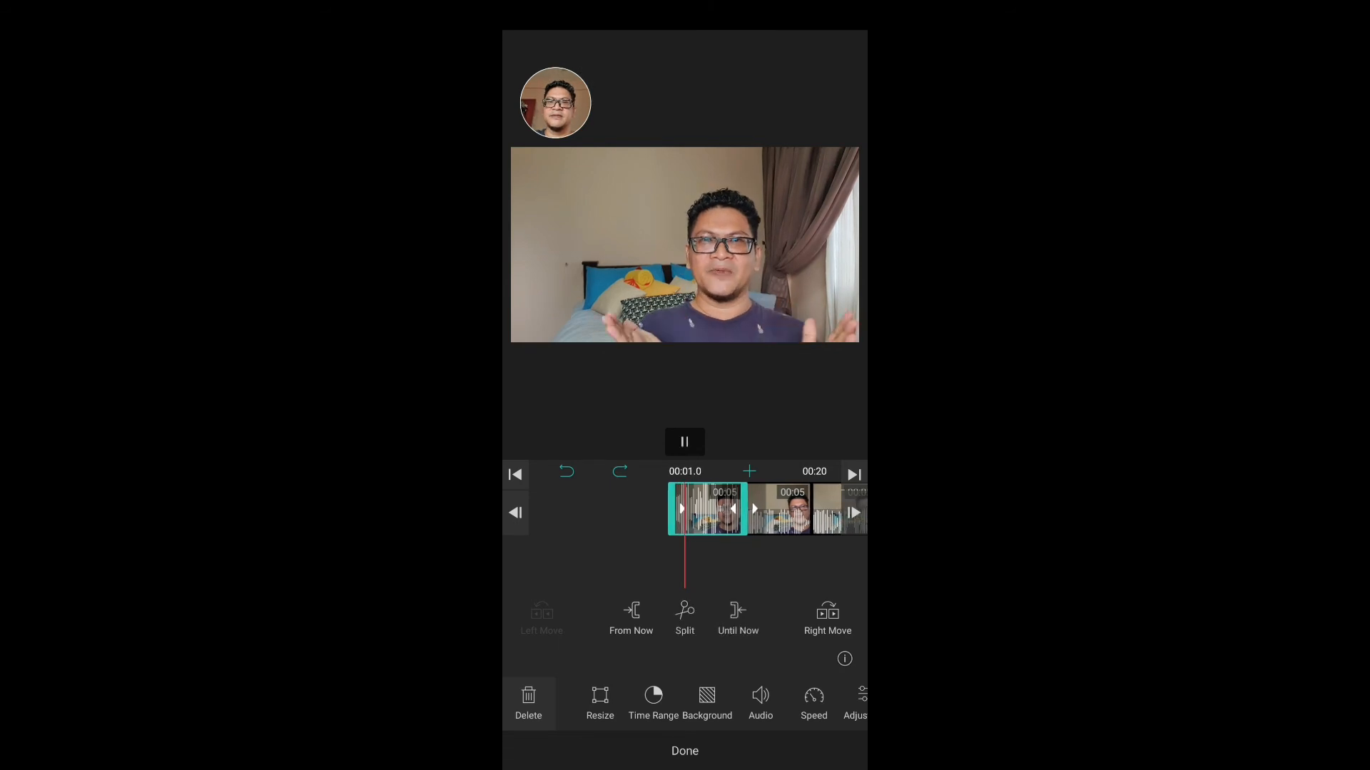
{"action": "left_click", "coordinate": [684, 441]}
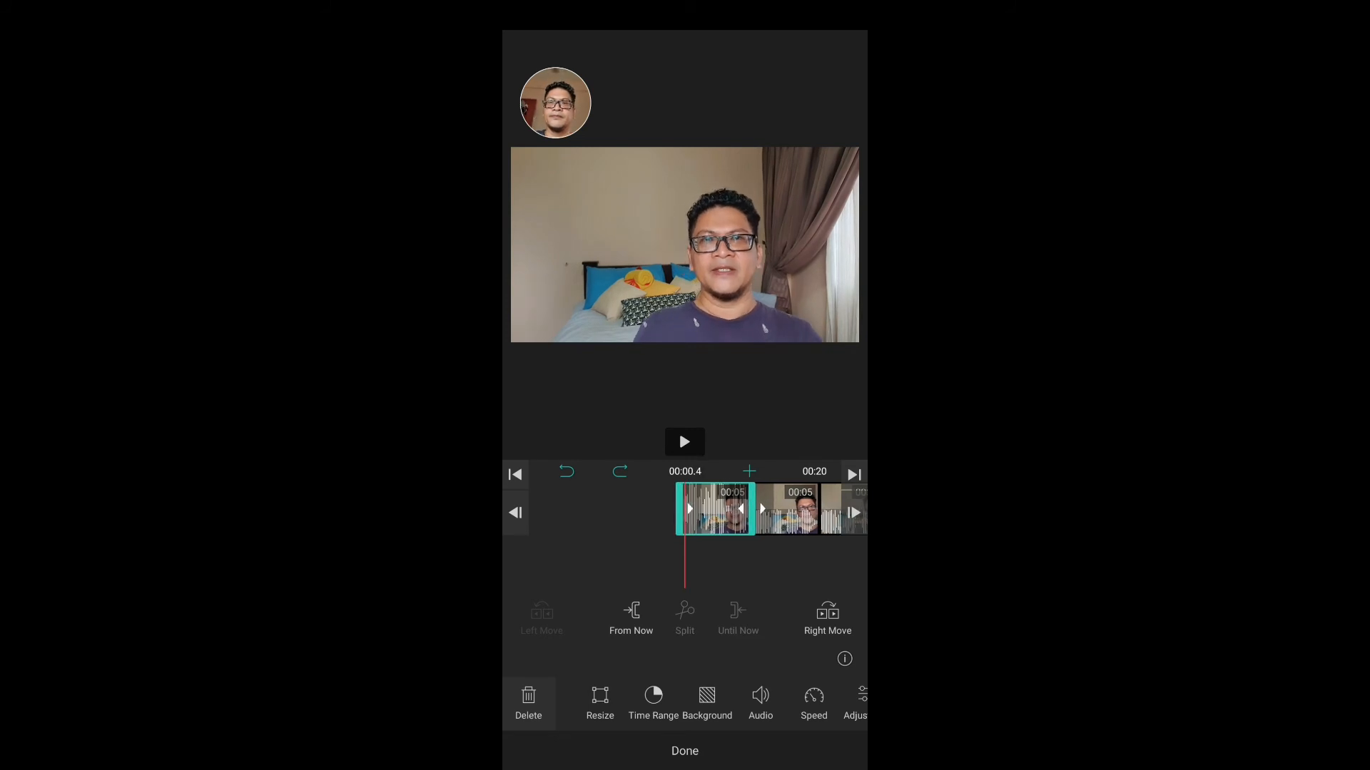
{"action": "left_click", "coordinate": [684, 441]}
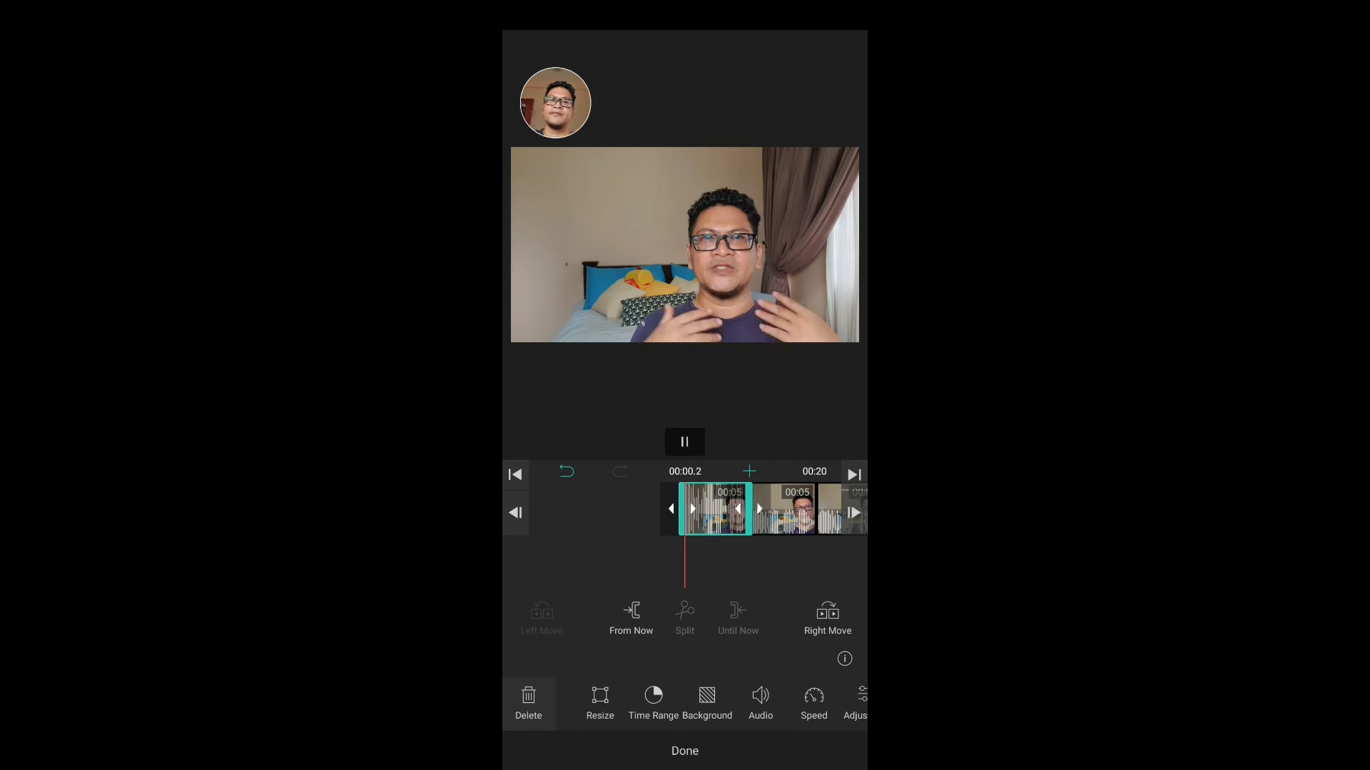